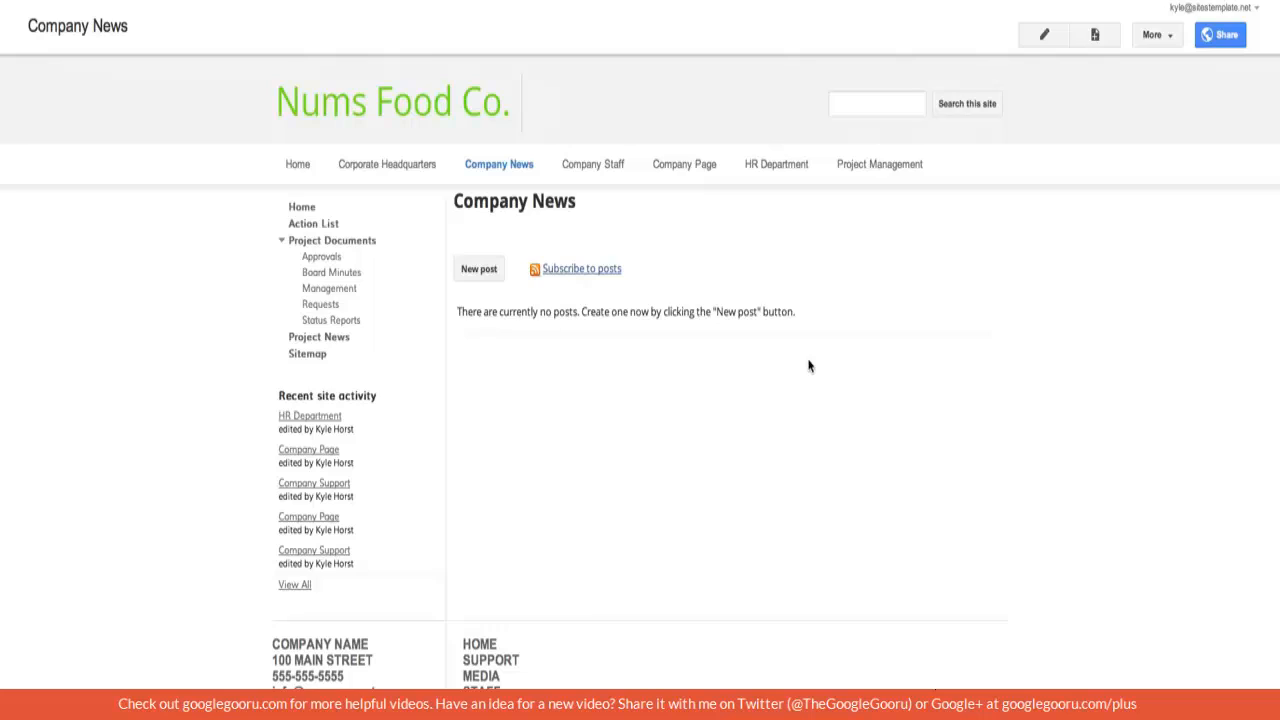
{"action": "mouse_move", "coordinate": [552, 200]}
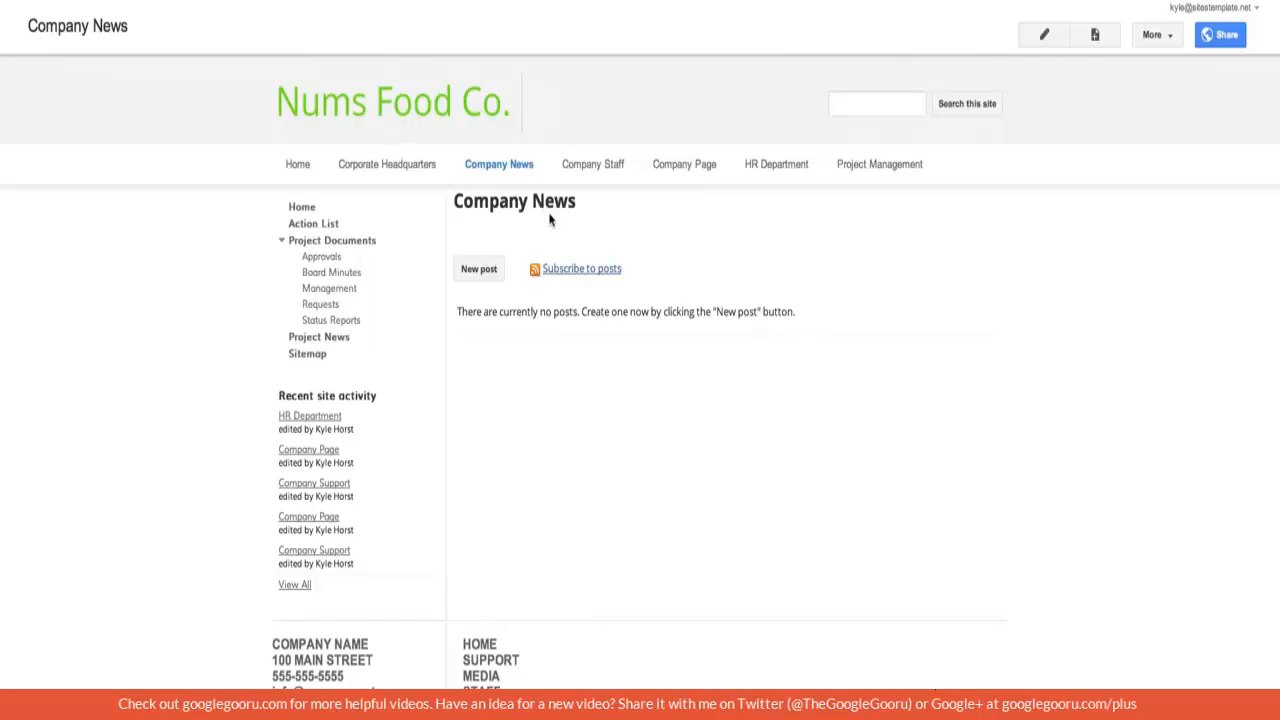
{"action": "mouse_move", "coordinate": [575, 221]}
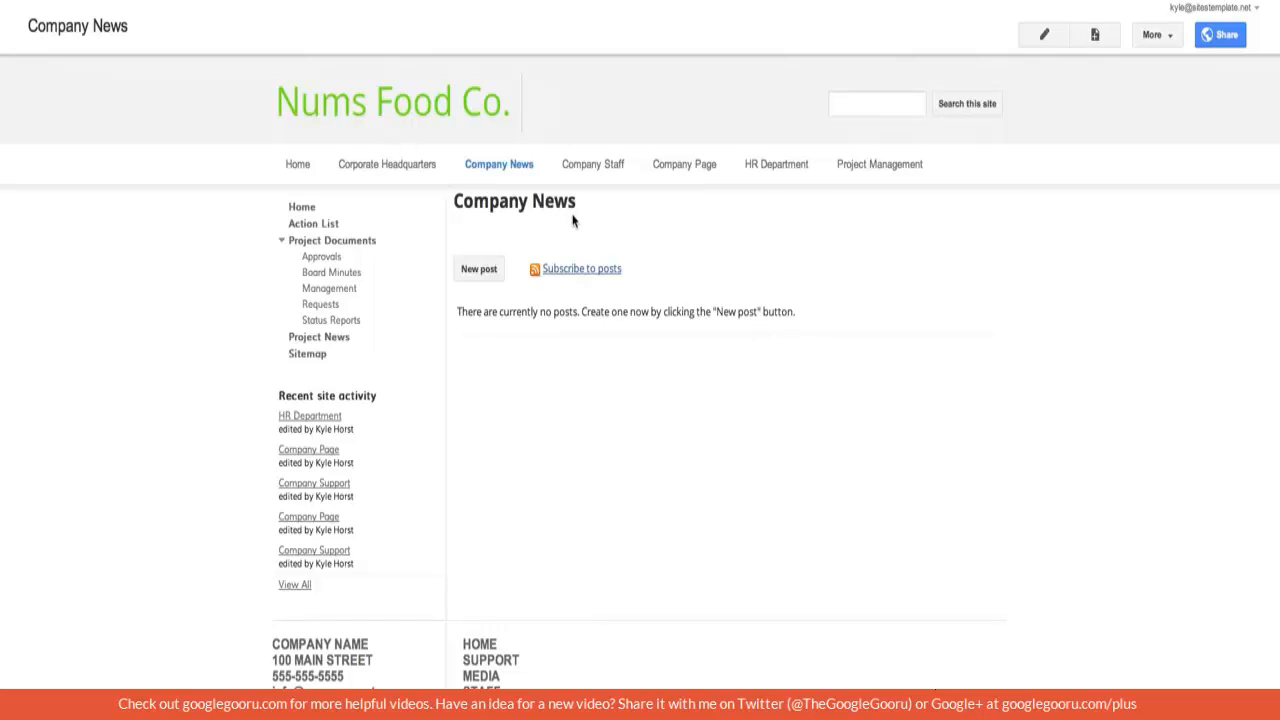
{"action": "mouse_move", "coordinate": [710, 239]}
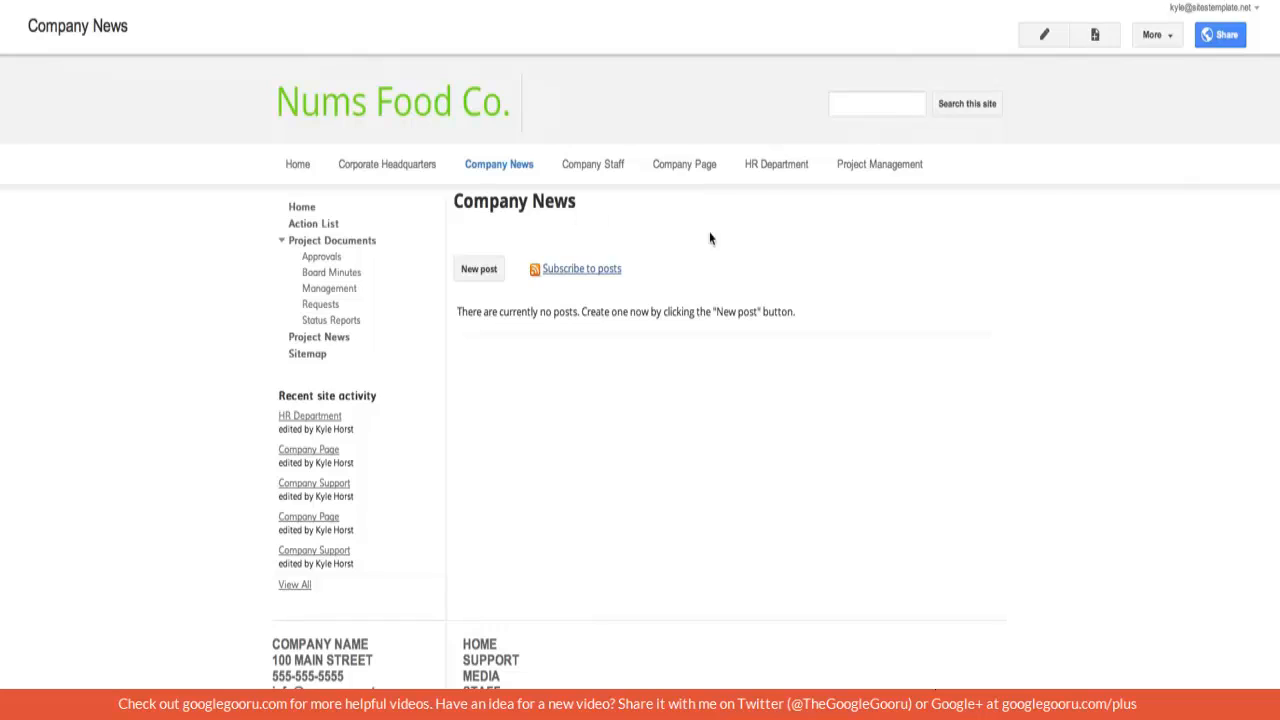
{"action": "mouse_move", "coordinate": [1100, 50]}
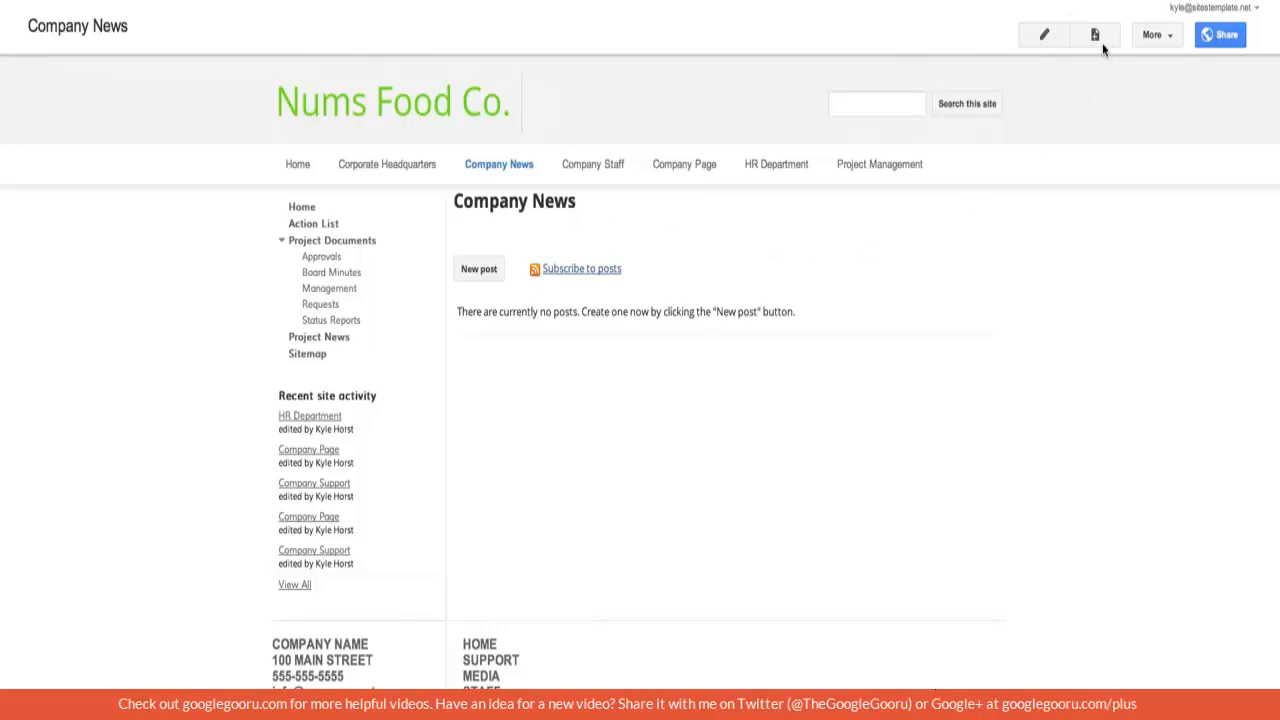
{"action": "mouse_move", "coordinate": [1090, 33]}
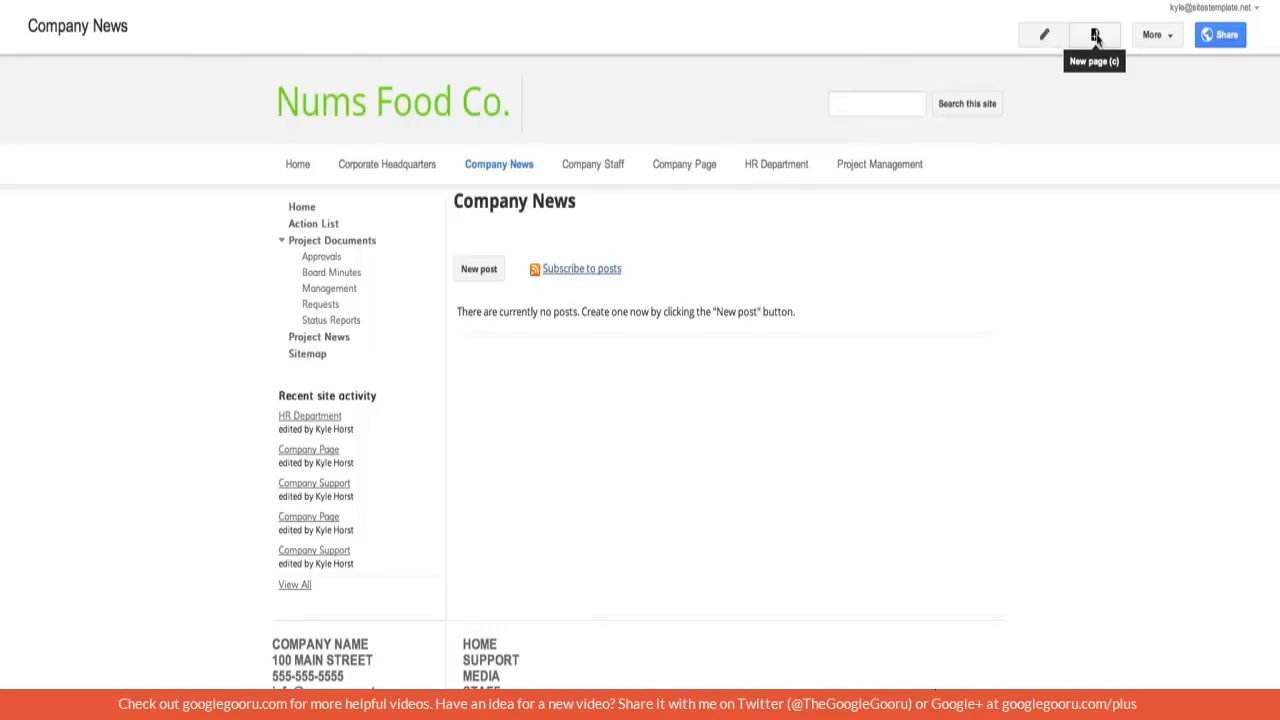
Step: Create a new Announcements-template page named 'Company News 2'
{"action": "left_click", "coordinate": [1090, 34]}
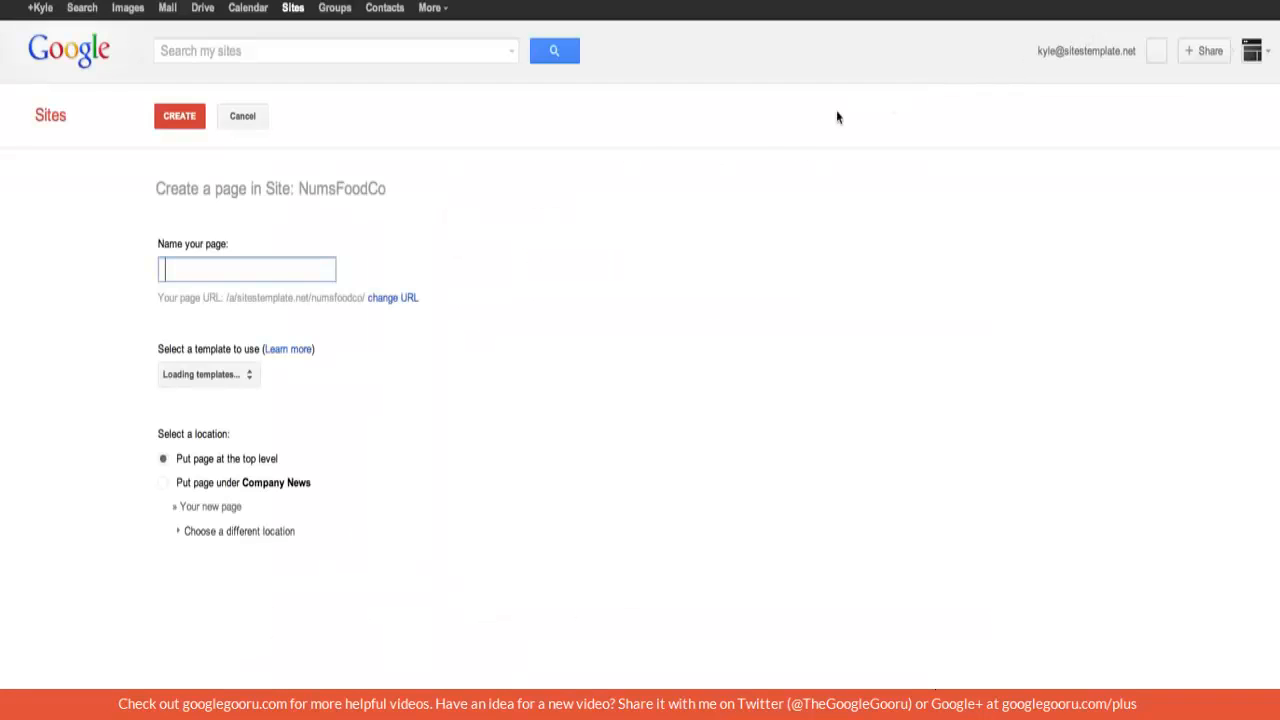
{"action": "left_click", "coordinate": [205, 375]}
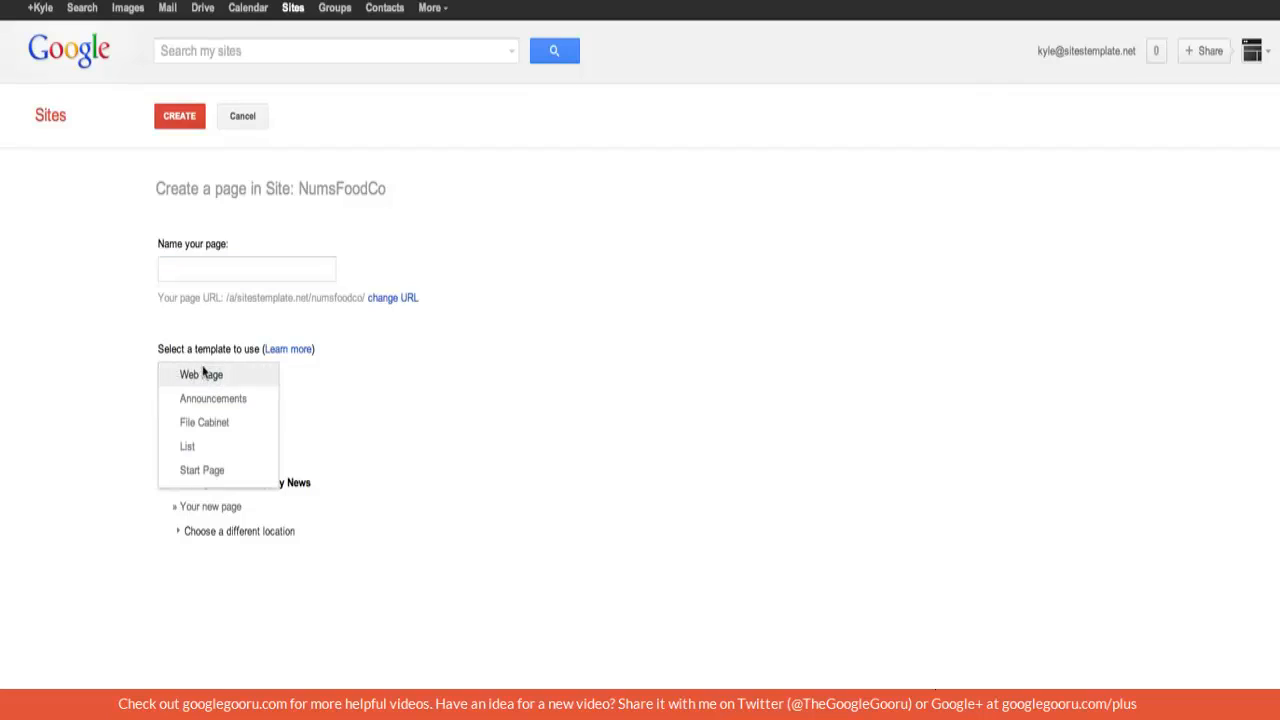
{"action": "mouse_move", "coordinate": [225, 404]}
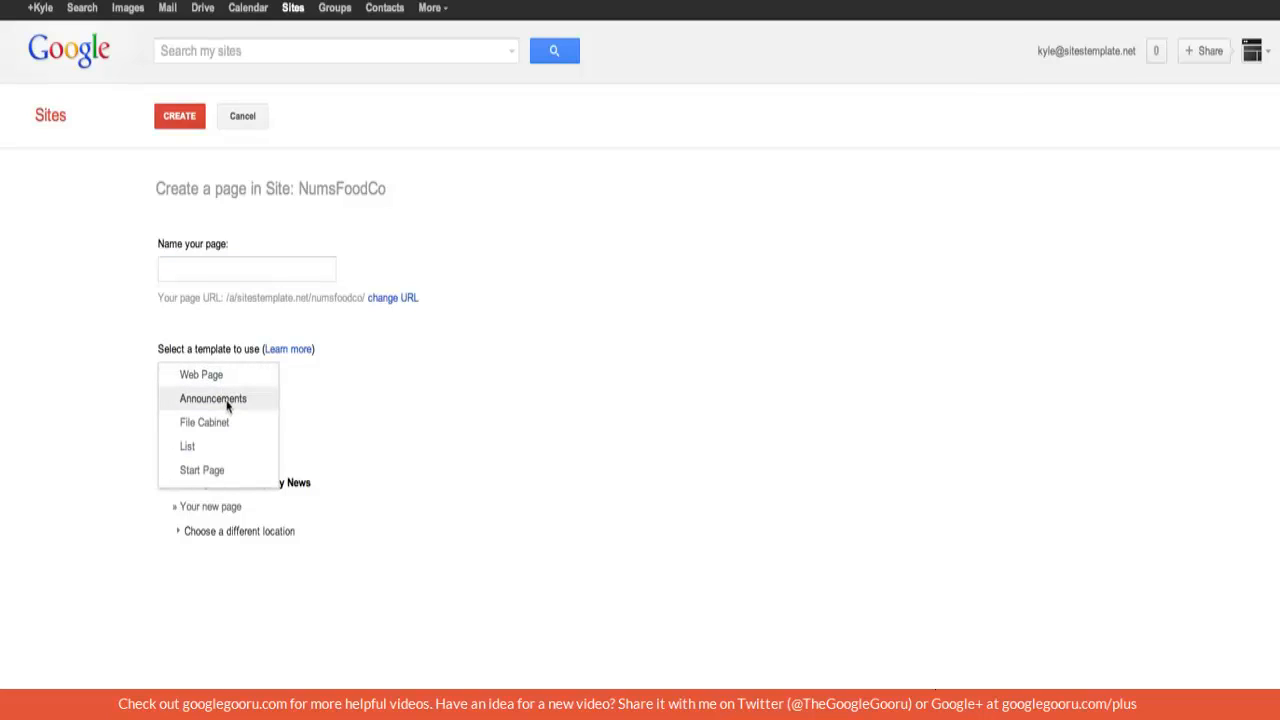
{"action": "mouse_move", "coordinate": [200, 422]}
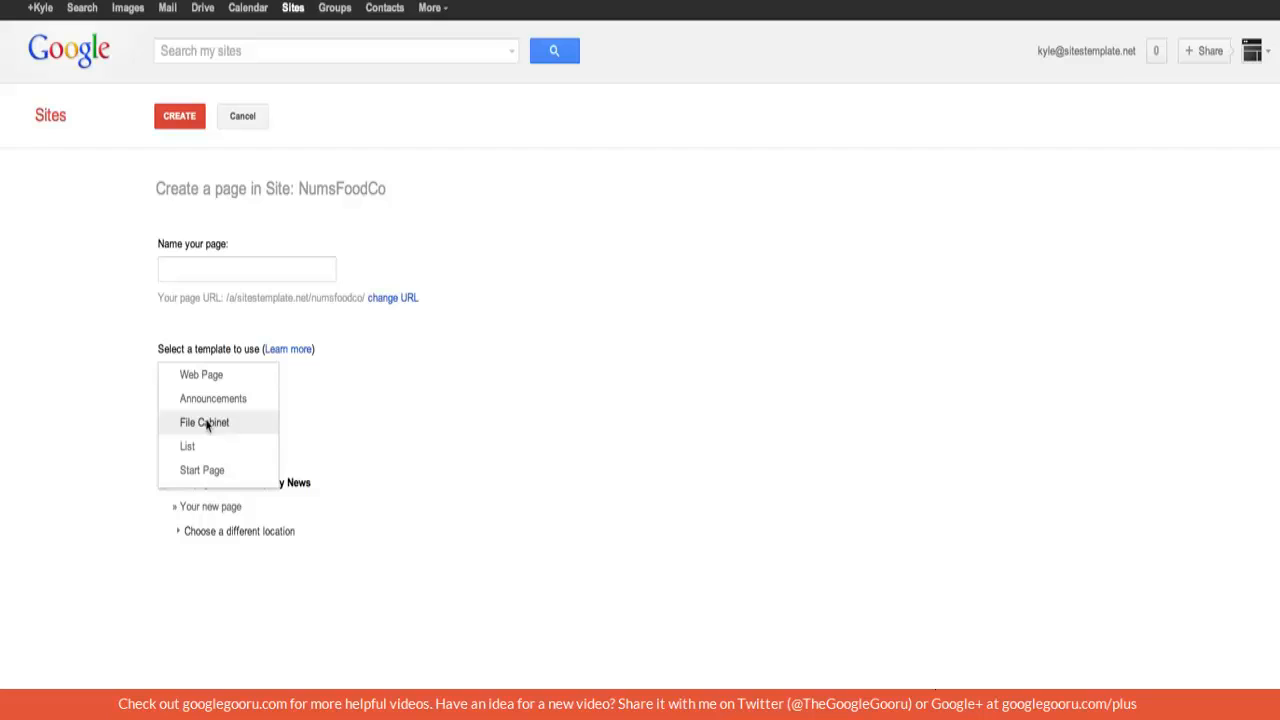
{"action": "mouse_move", "coordinate": [213, 398]}
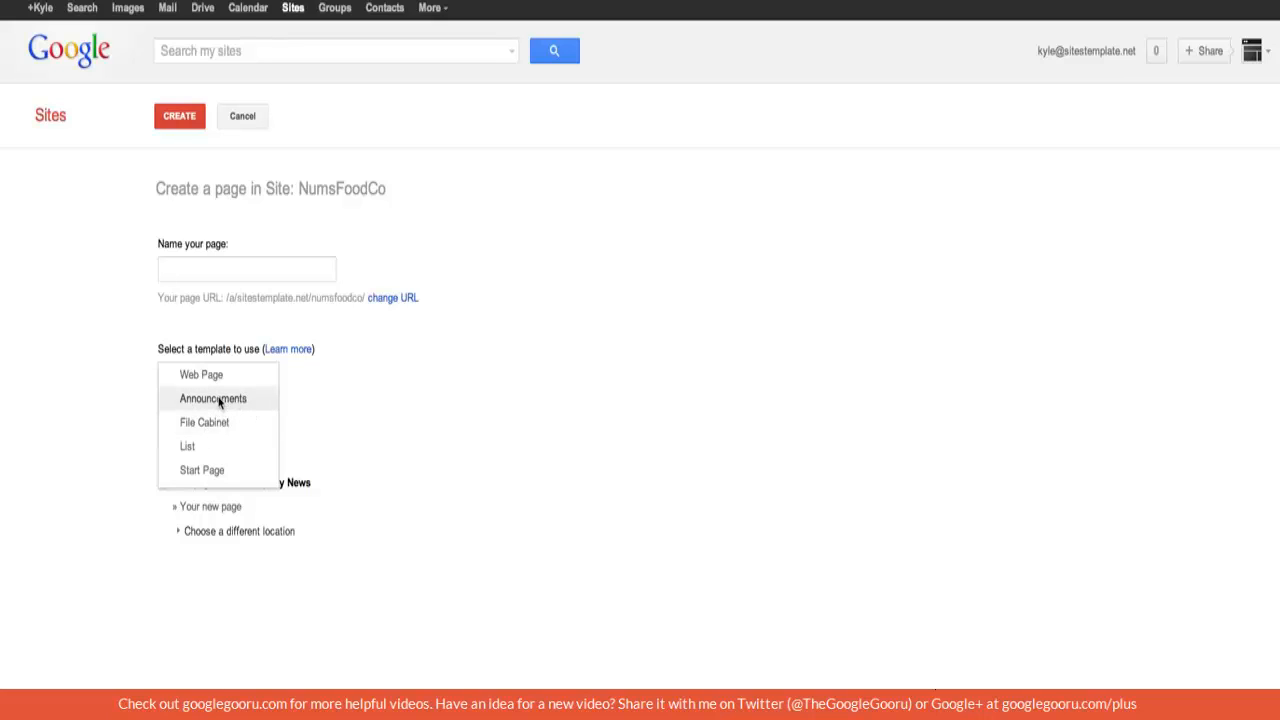
{"action": "left_click", "coordinate": [212, 398]}
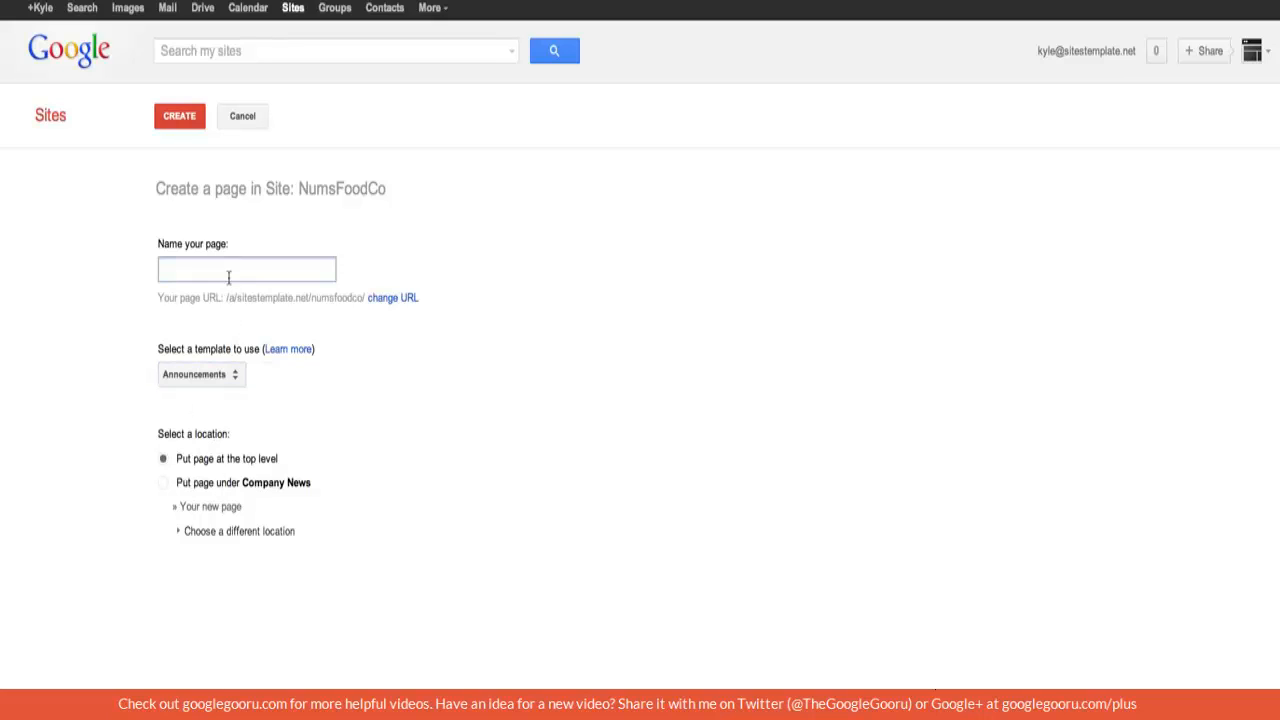
{"action": "type", "text": "Company News 2"}
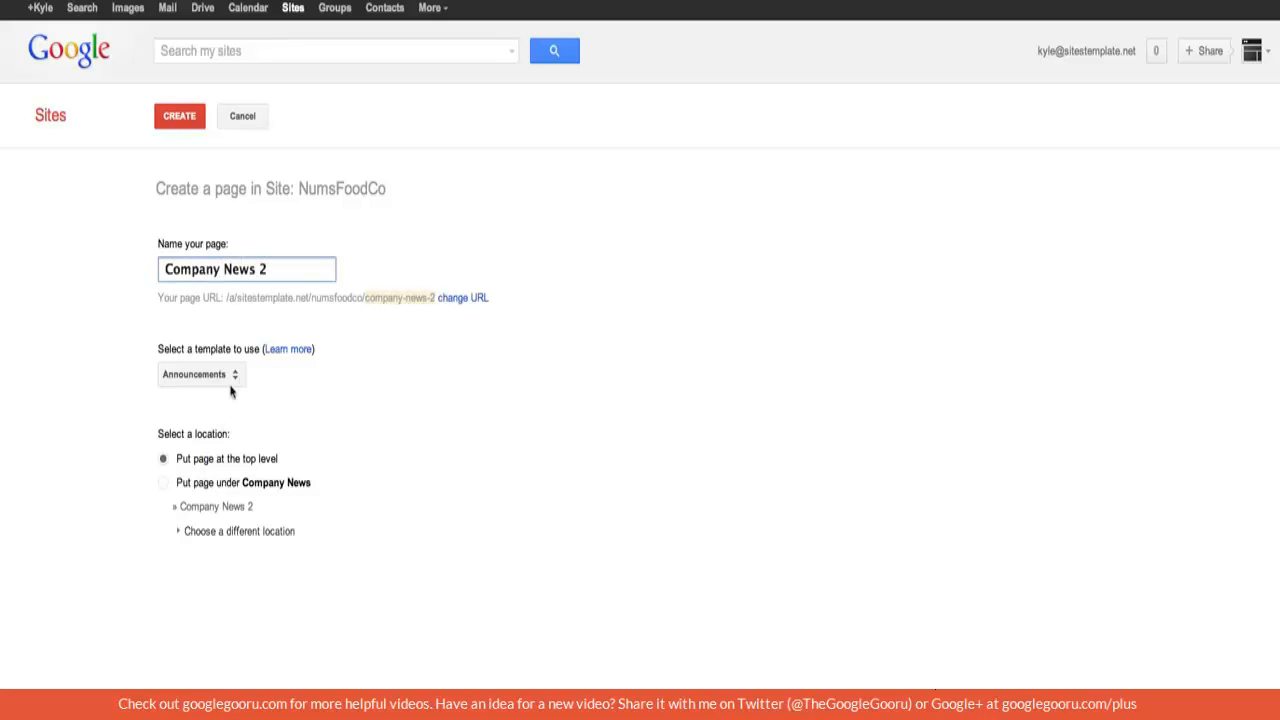
{"action": "left_click", "coordinate": [205, 116]}
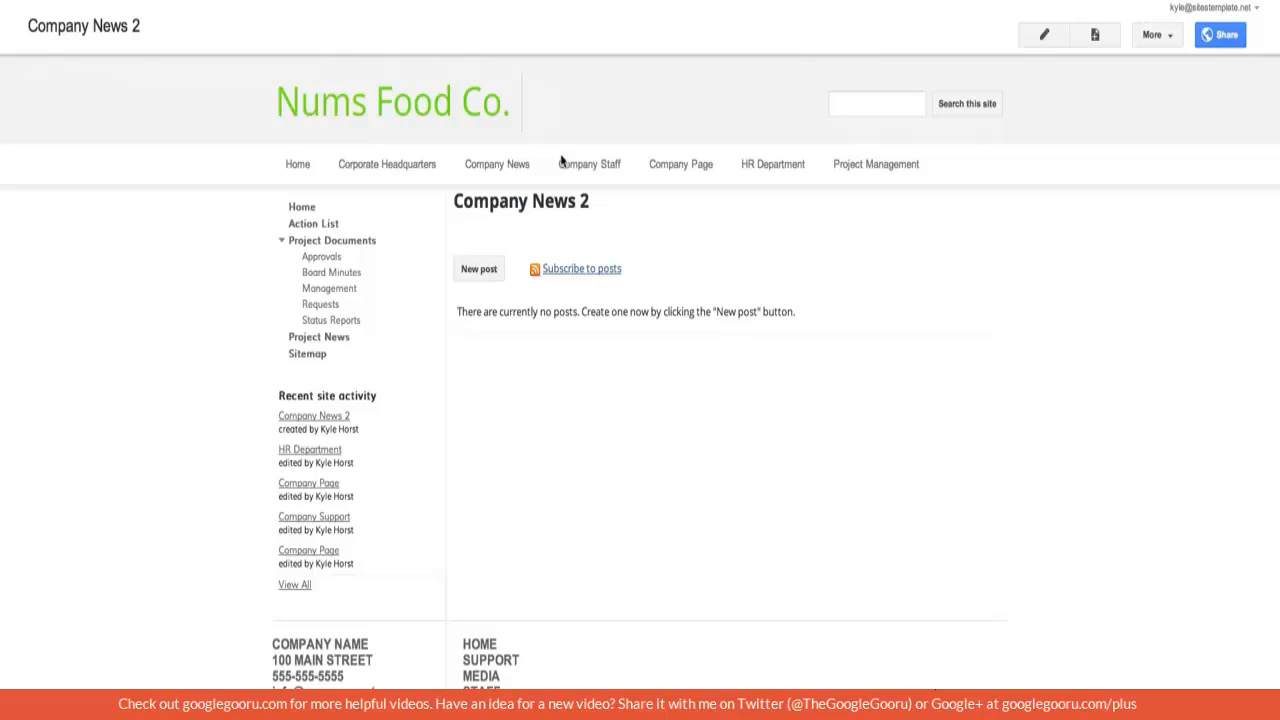
{"action": "mouse_move", "coordinate": [541, 201]}
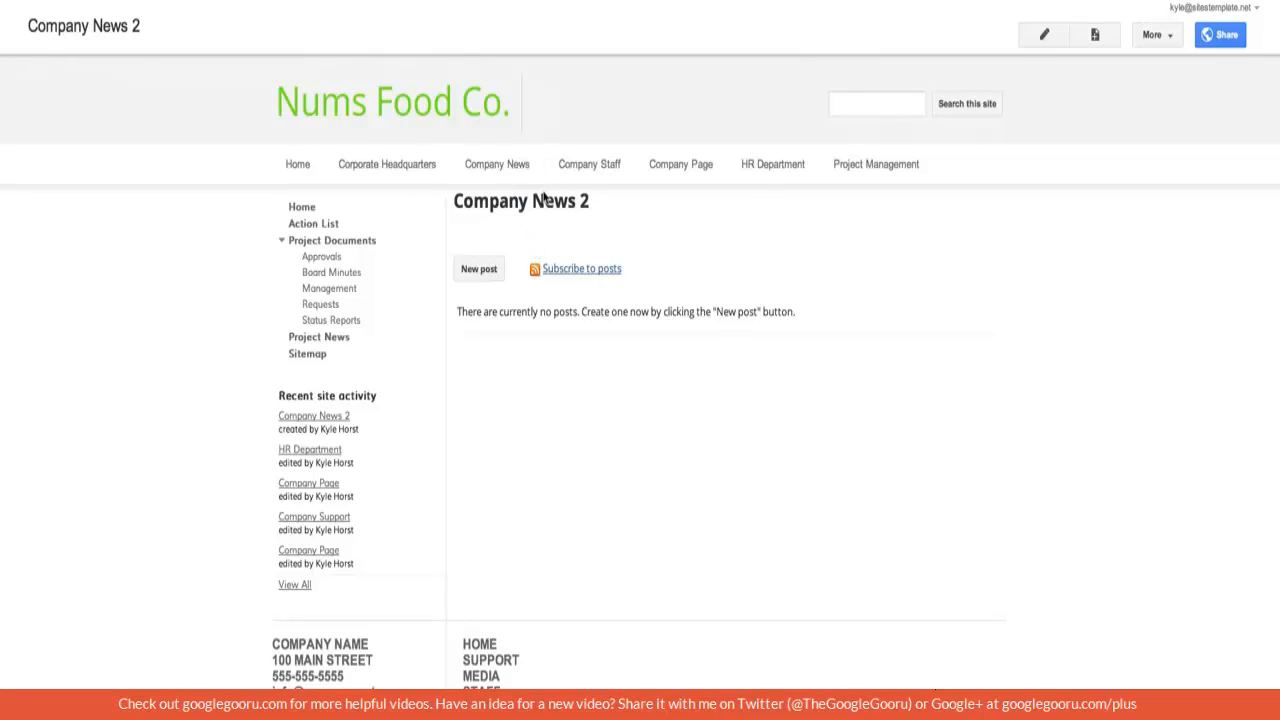
Step: Return to the Company News page via the top navigation bar
{"action": "left_click", "coordinate": [497, 164]}
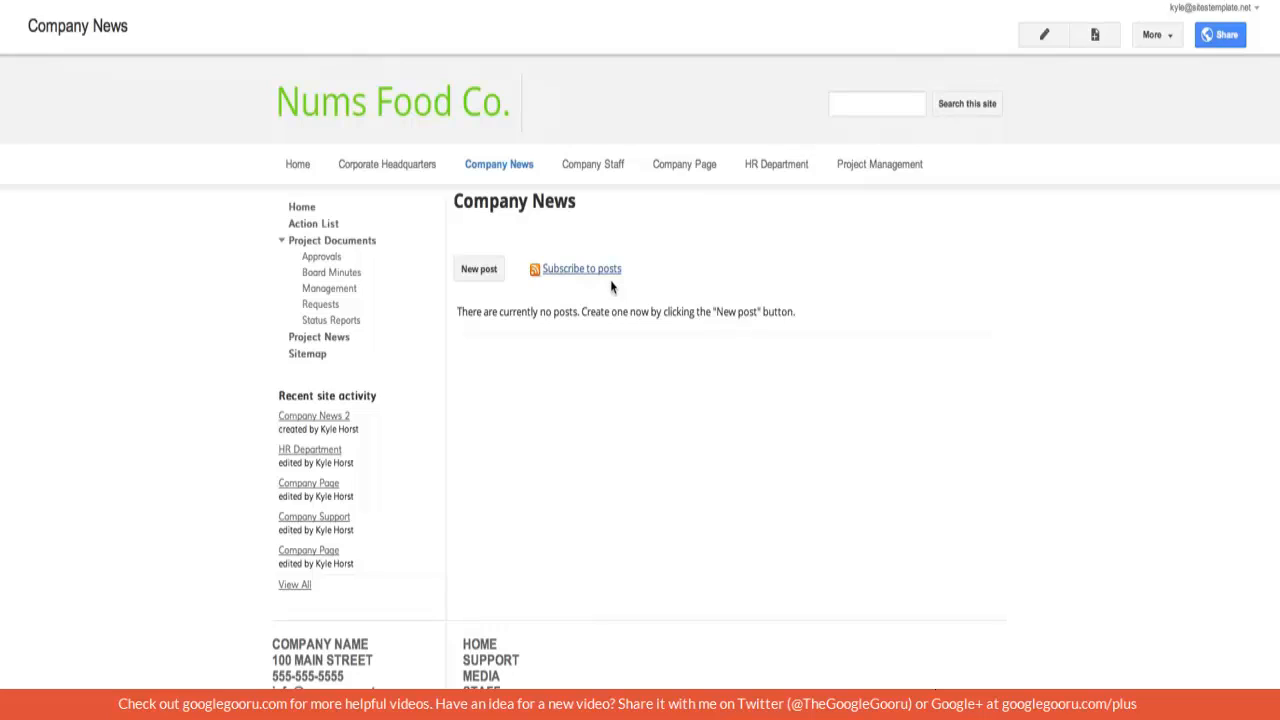
{"action": "mouse_move", "coordinate": [541, 307]}
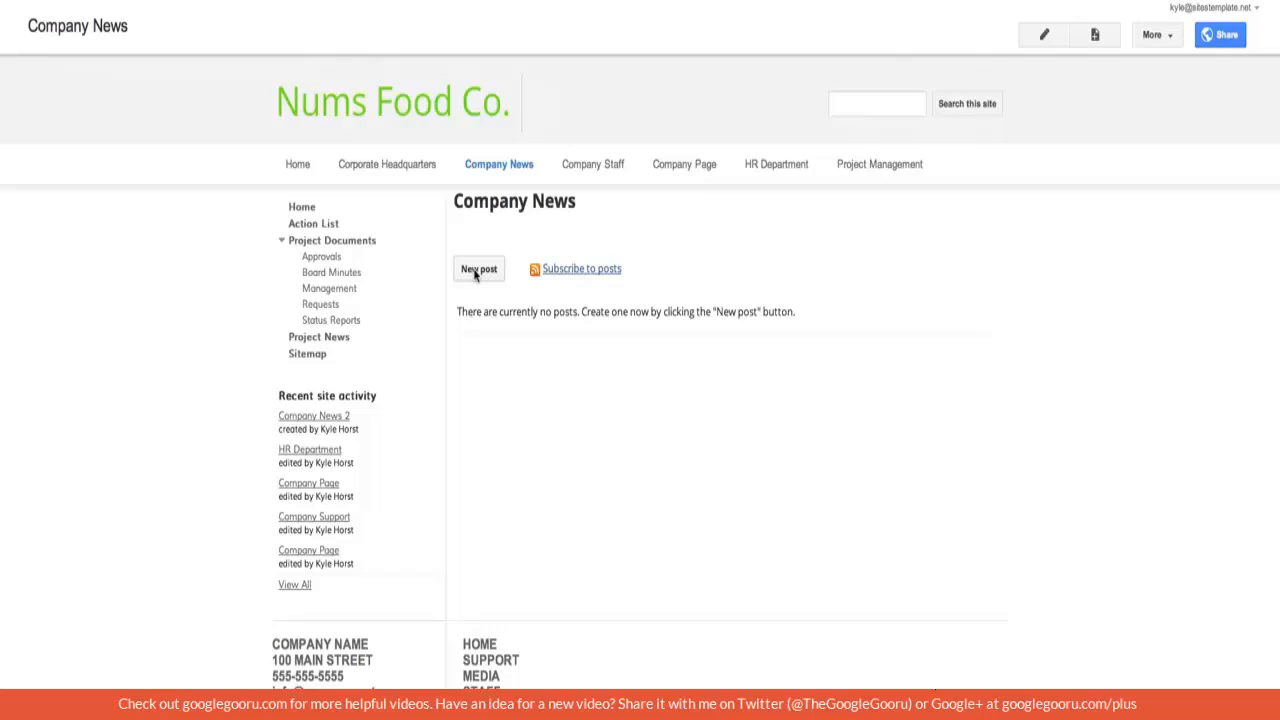
Step: Publish a new Company News post titled 'Post Title' with body 'Write something'
{"action": "left_click", "coordinate": [479, 268]}
{"action": "type", "text": "T"}
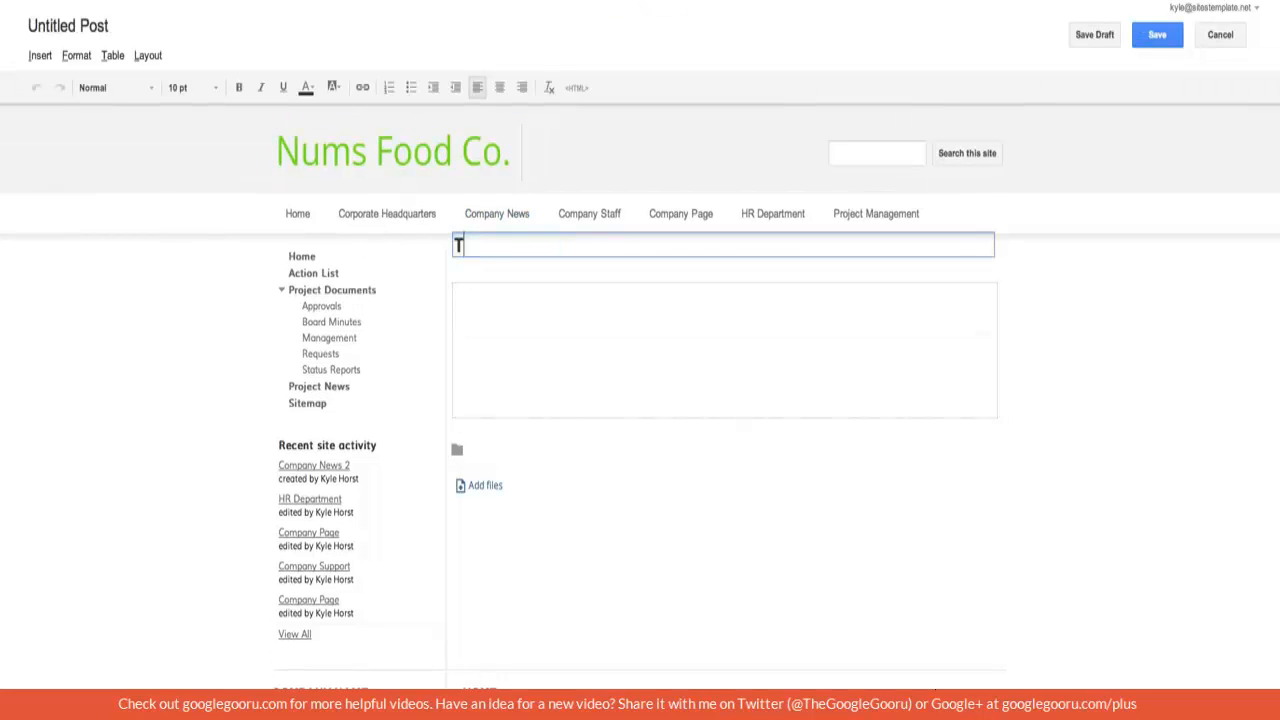
{"action": "type", "text": "Post Title"}
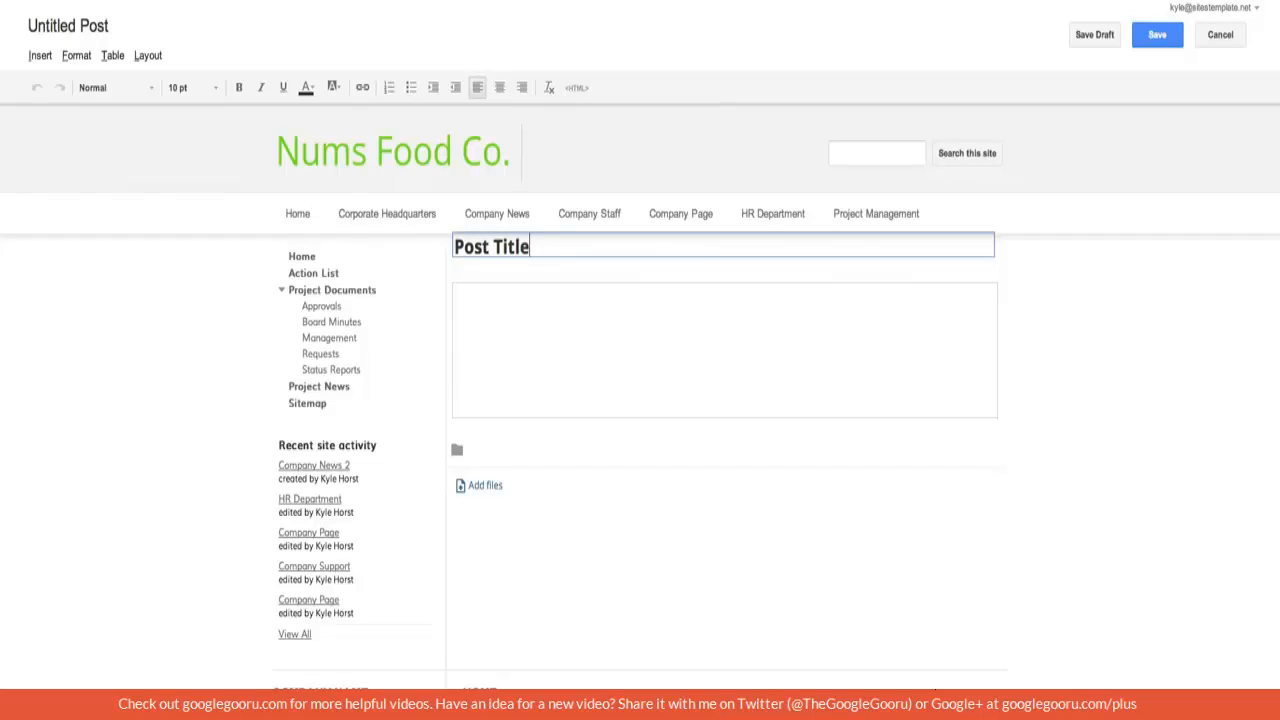
{"action": "type", "text": "Write something"}
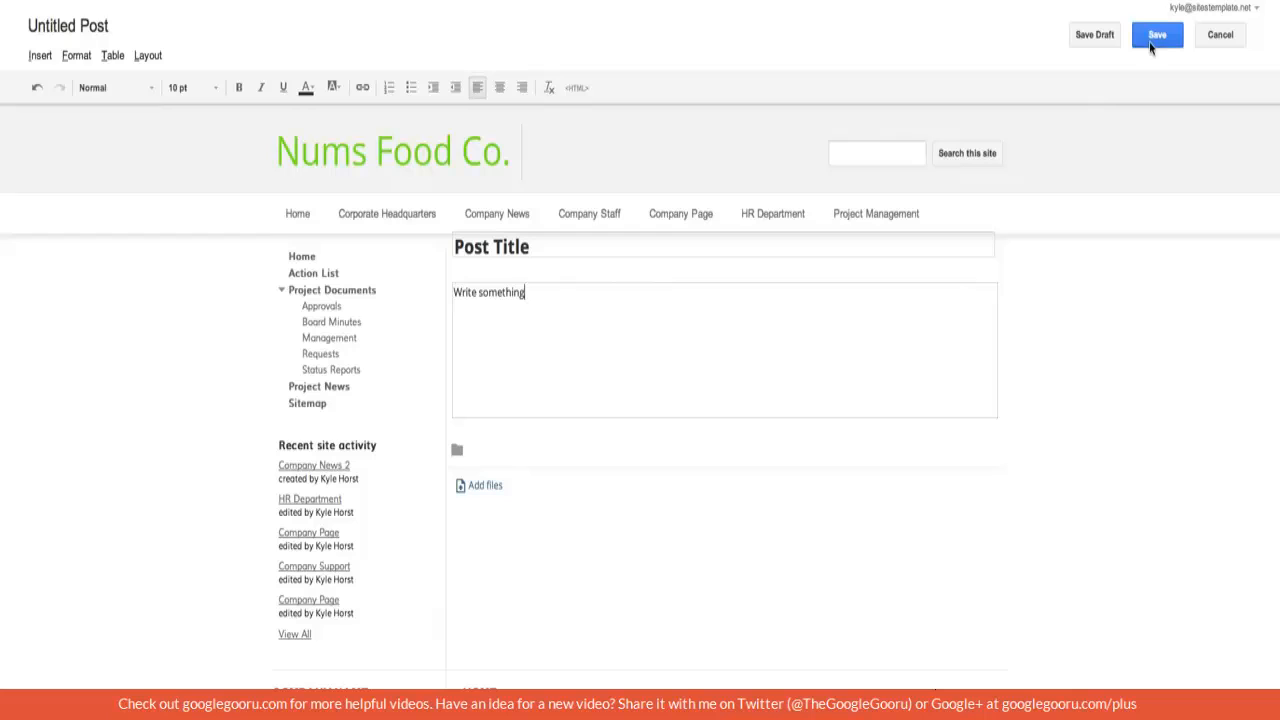
{"action": "left_click", "coordinate": [1158, 34]}
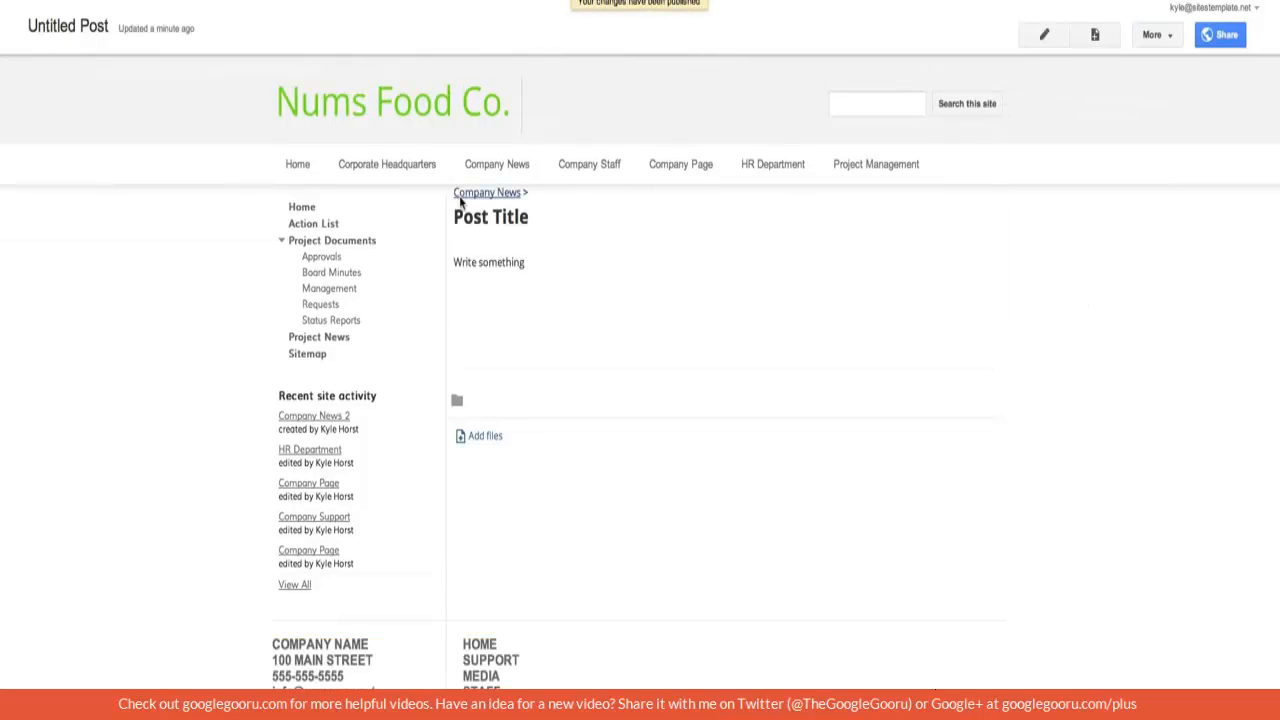
Step: Go back to the Company News page through the breadcrumb link
{"action": "left_click", "coordinate": [1045, 33]}
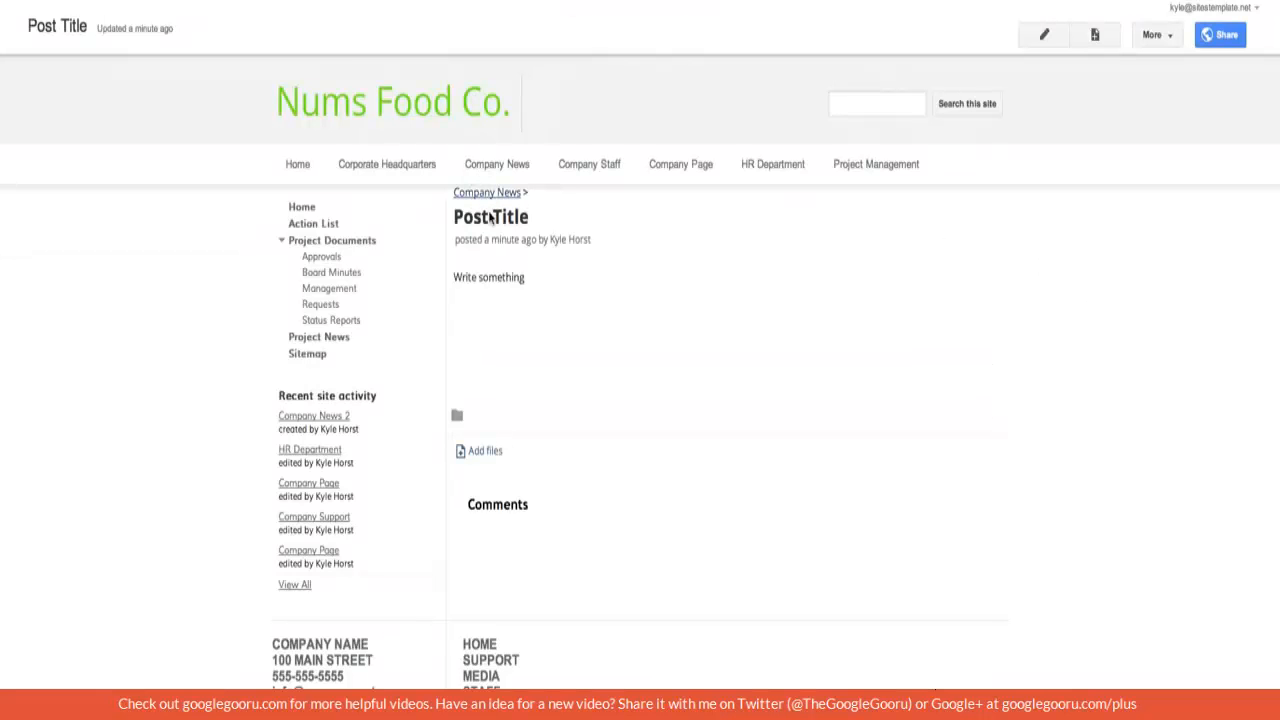
{"action": "left_click", "coordinate": [484, 192]}
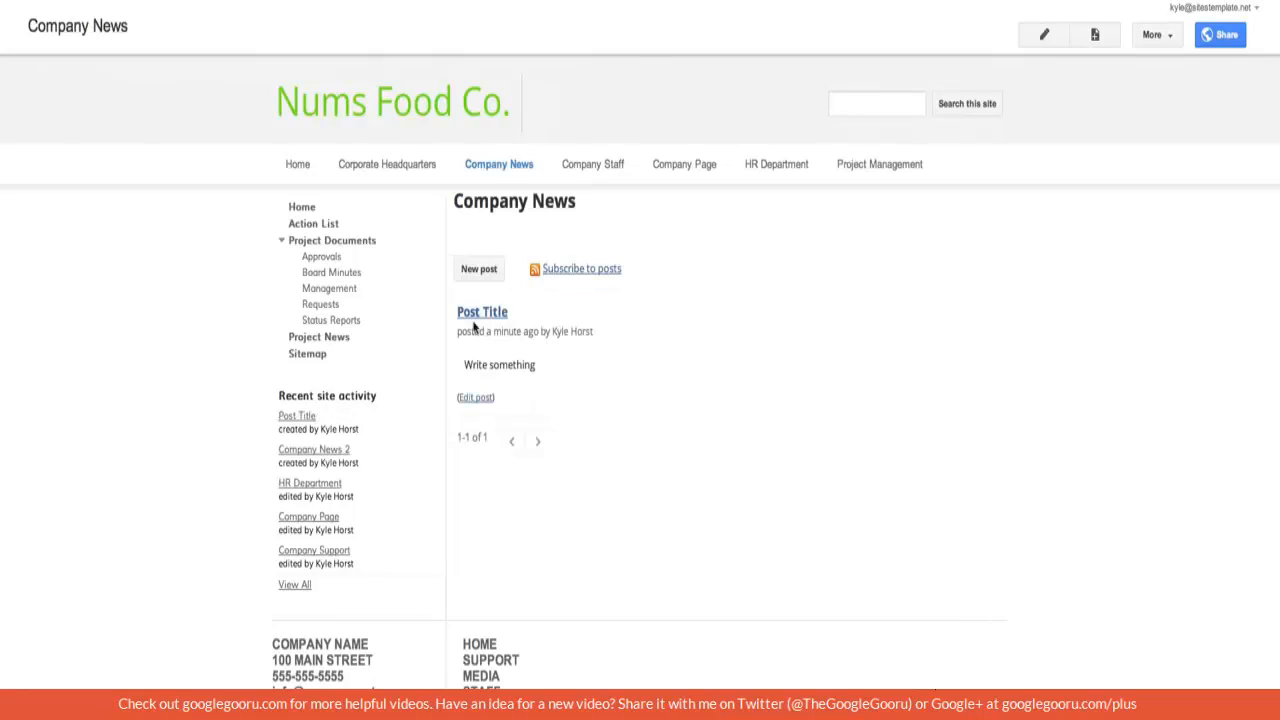
{"action": "mouse_move", "coordinate": [494, 475]}
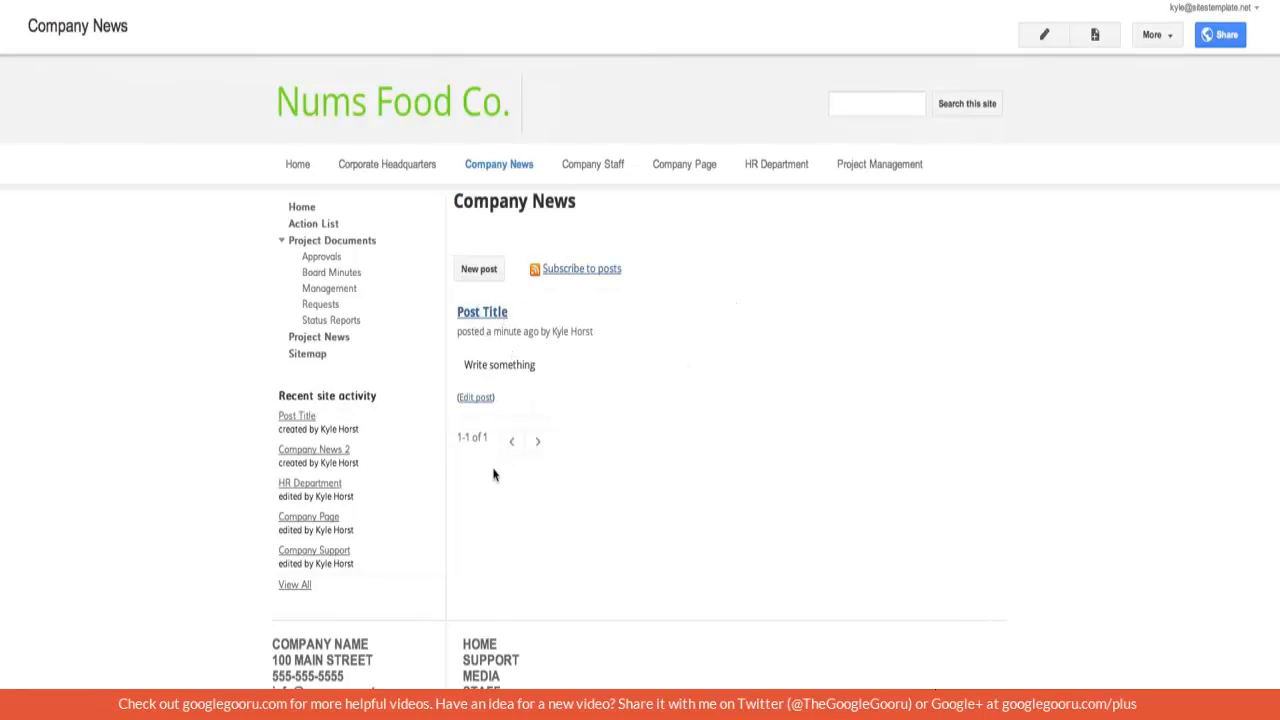
{"action": "mouse_move", "coordinate": [616, 338]}
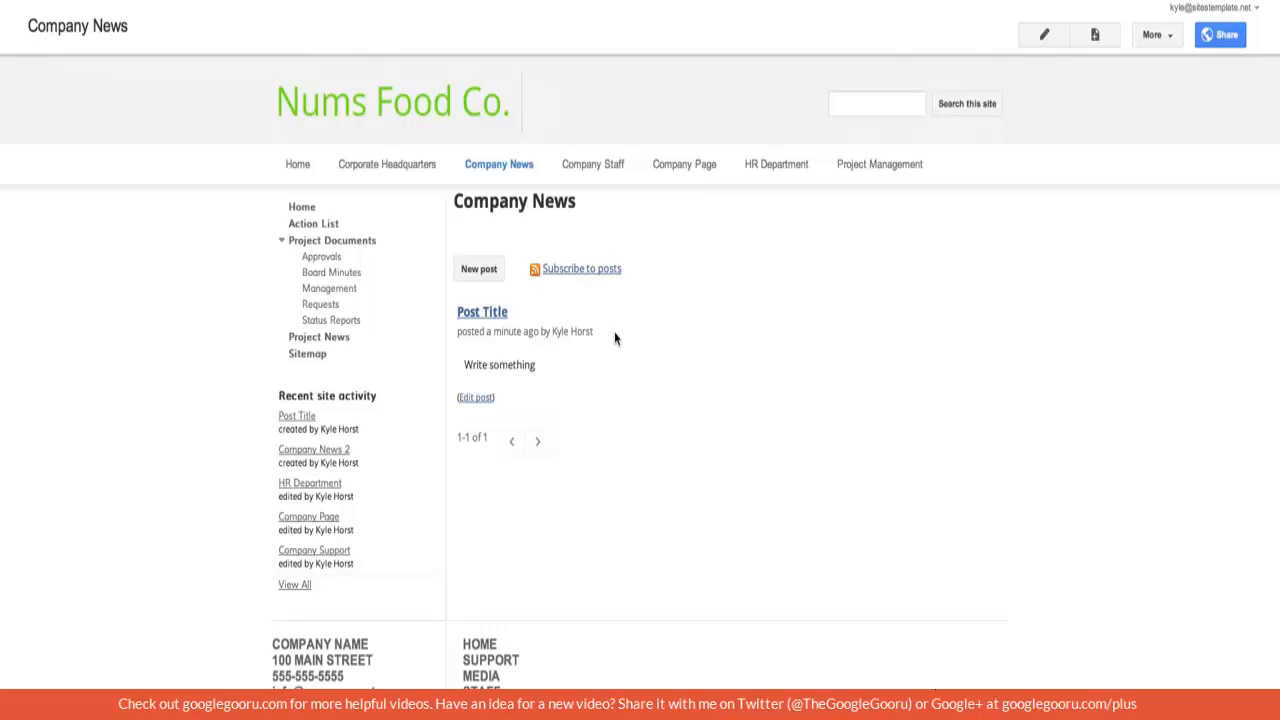
{"action": "mouse_move", "coordinate": [540, 445]}
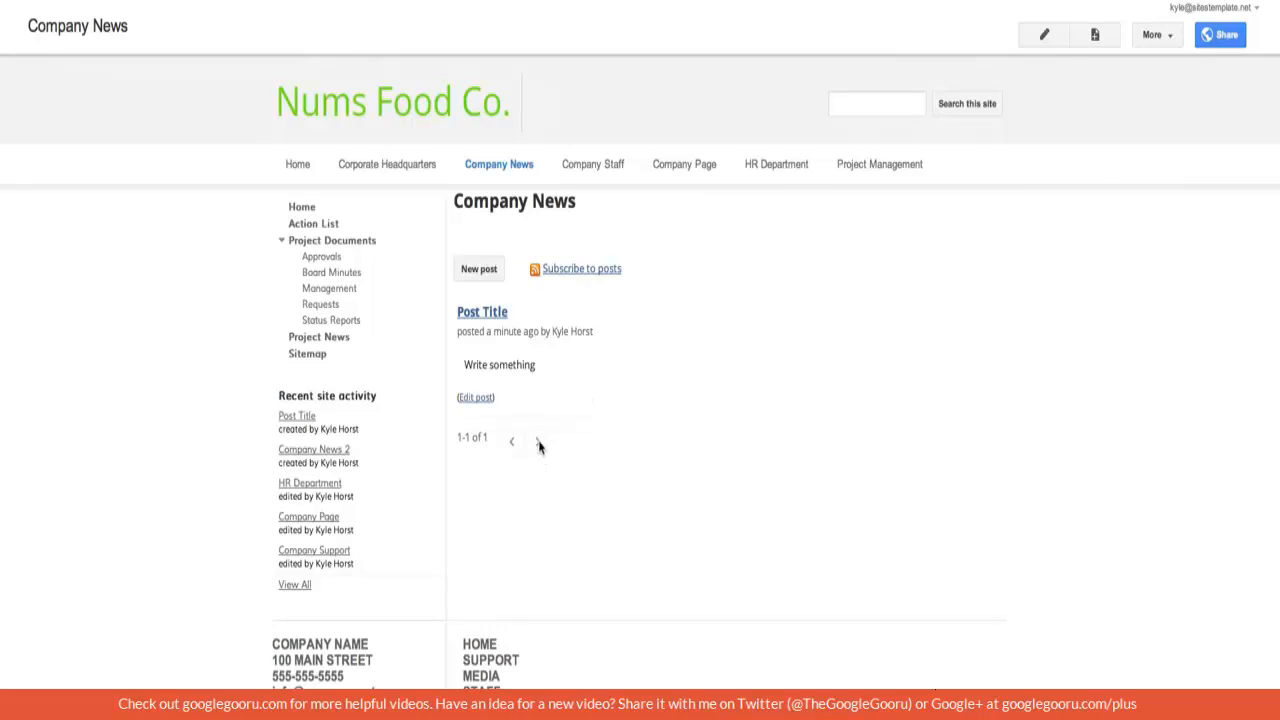
{"action": "mouse_move", "coordinate": [443, 442]}
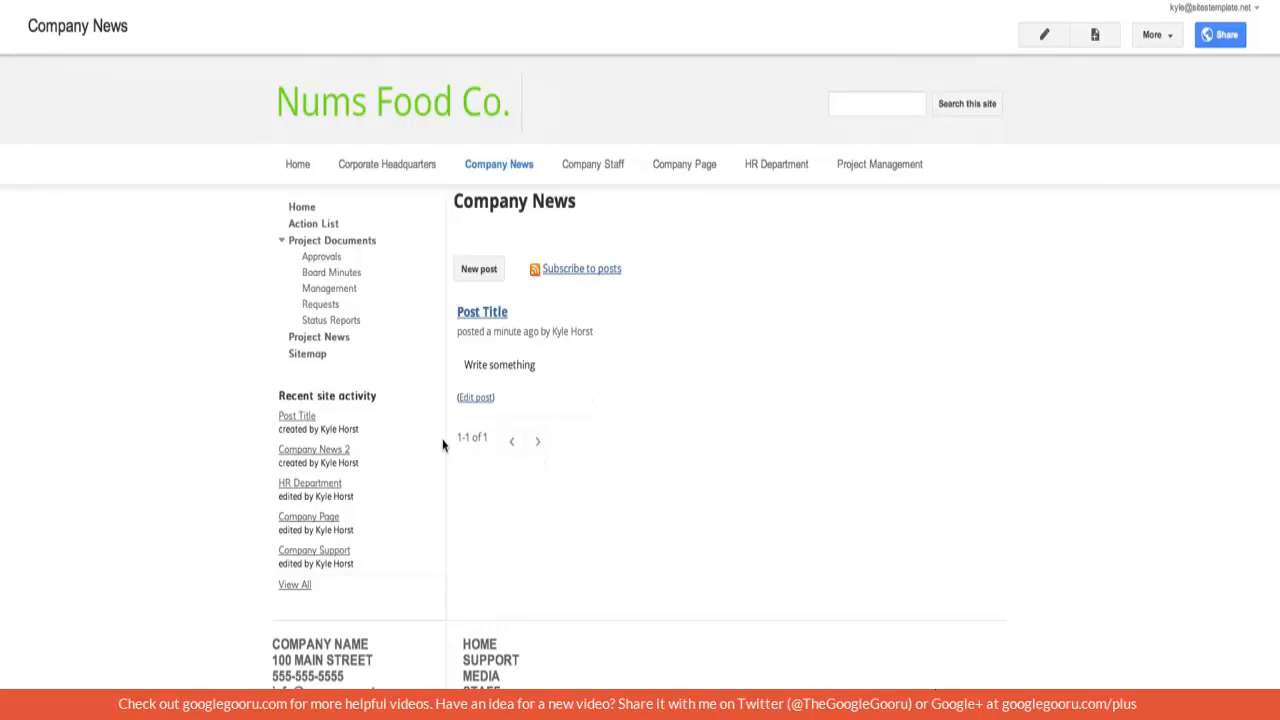
{"action": "mouse_move", "coordinate": [511, 444]}
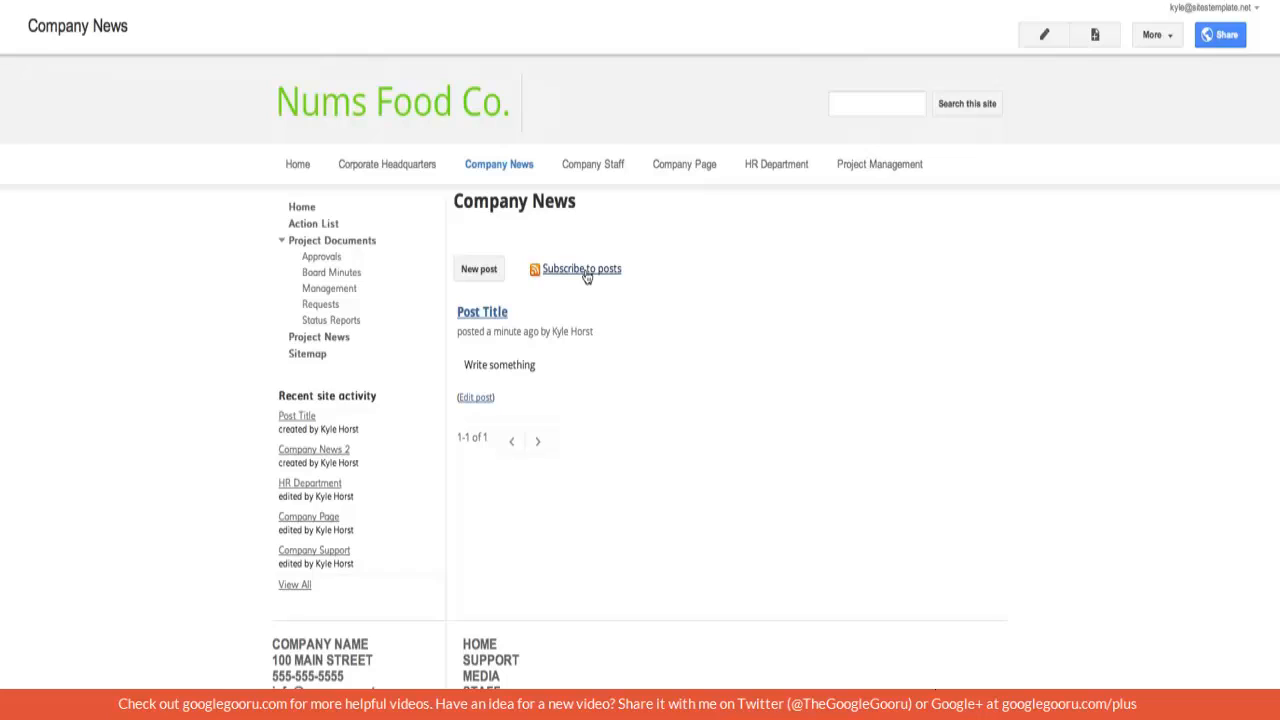
{"action": "mouse_move", "coordinate": [484, 268]}
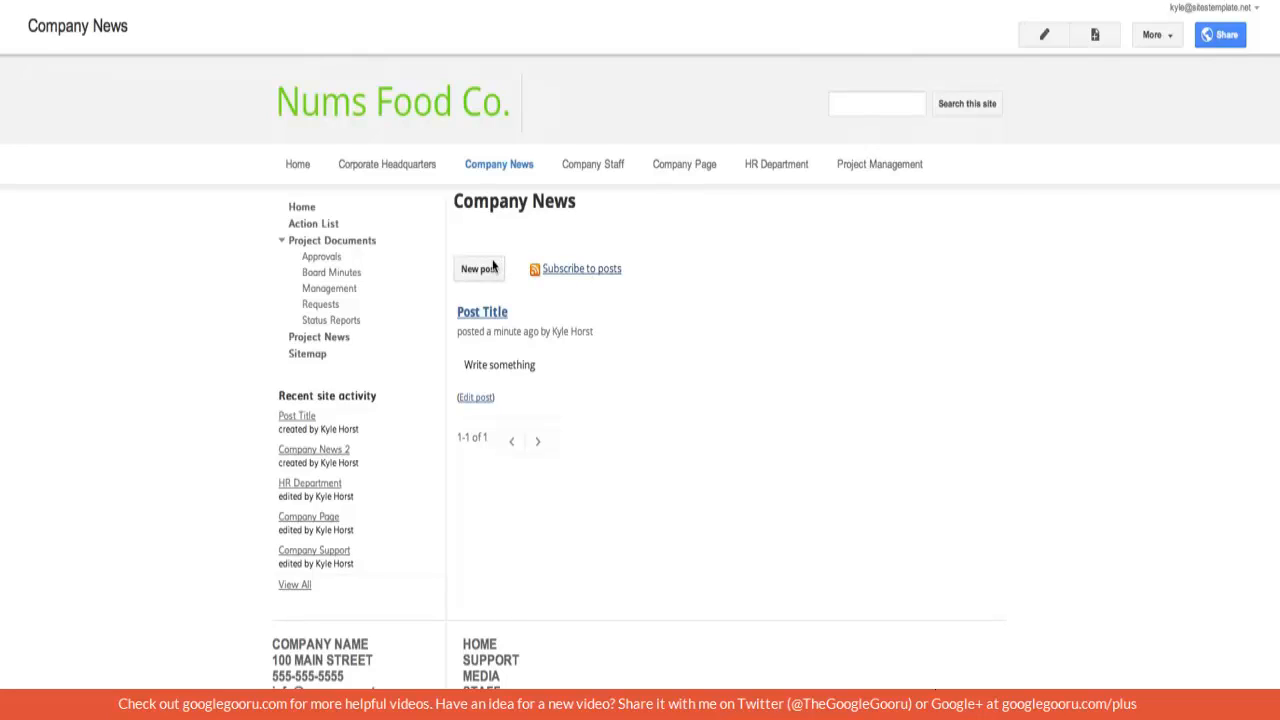
Step: Put the Company News page into edit mode and show the Insert menu
{"action": "left_click", "coordinate": [1046, 33]}
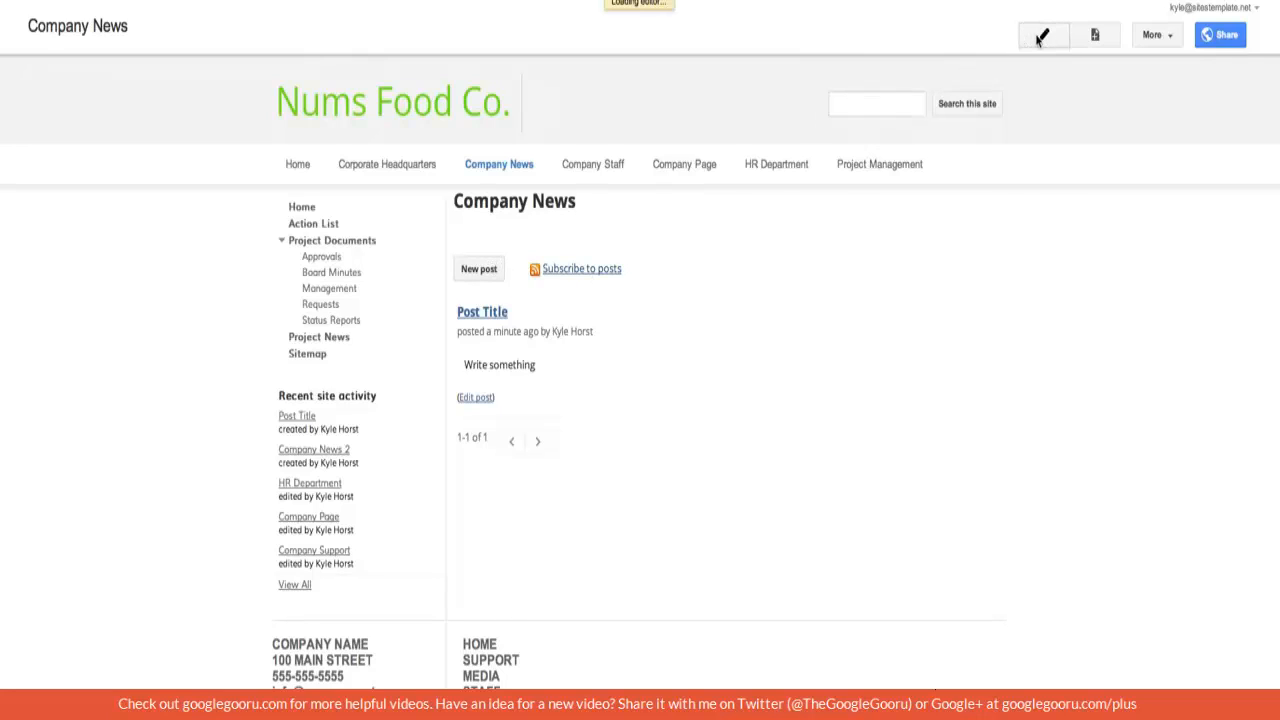
{"action": "left_click", "coordinate": [1048, 34]}
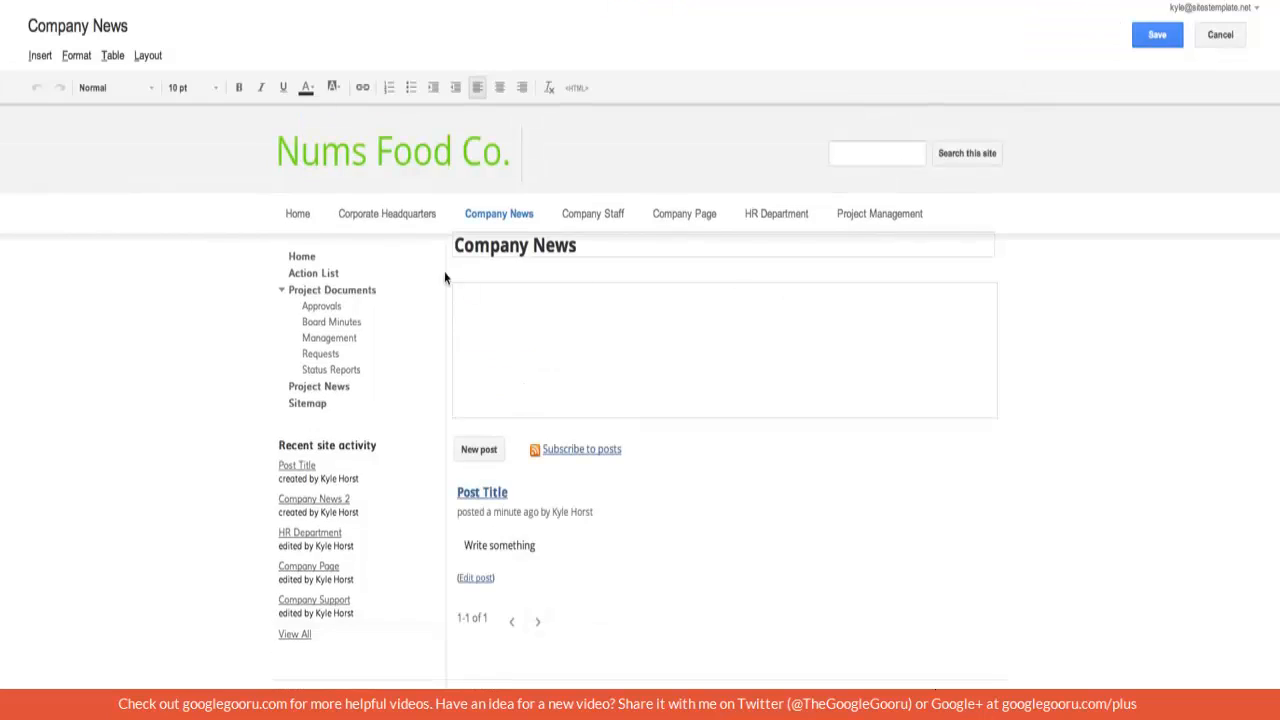
{"action": "mouse_move", "coordinate": [40, 60]}
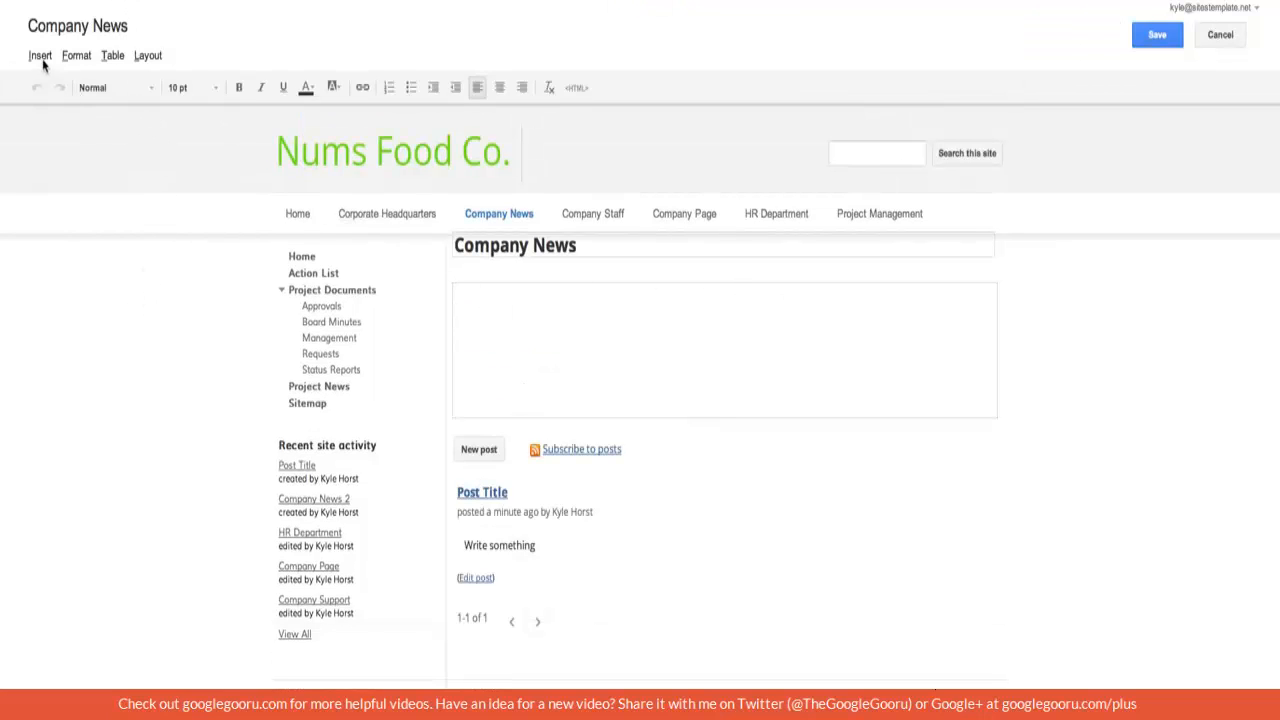
{"action": "left_click", "coordinate": [40, 55]}
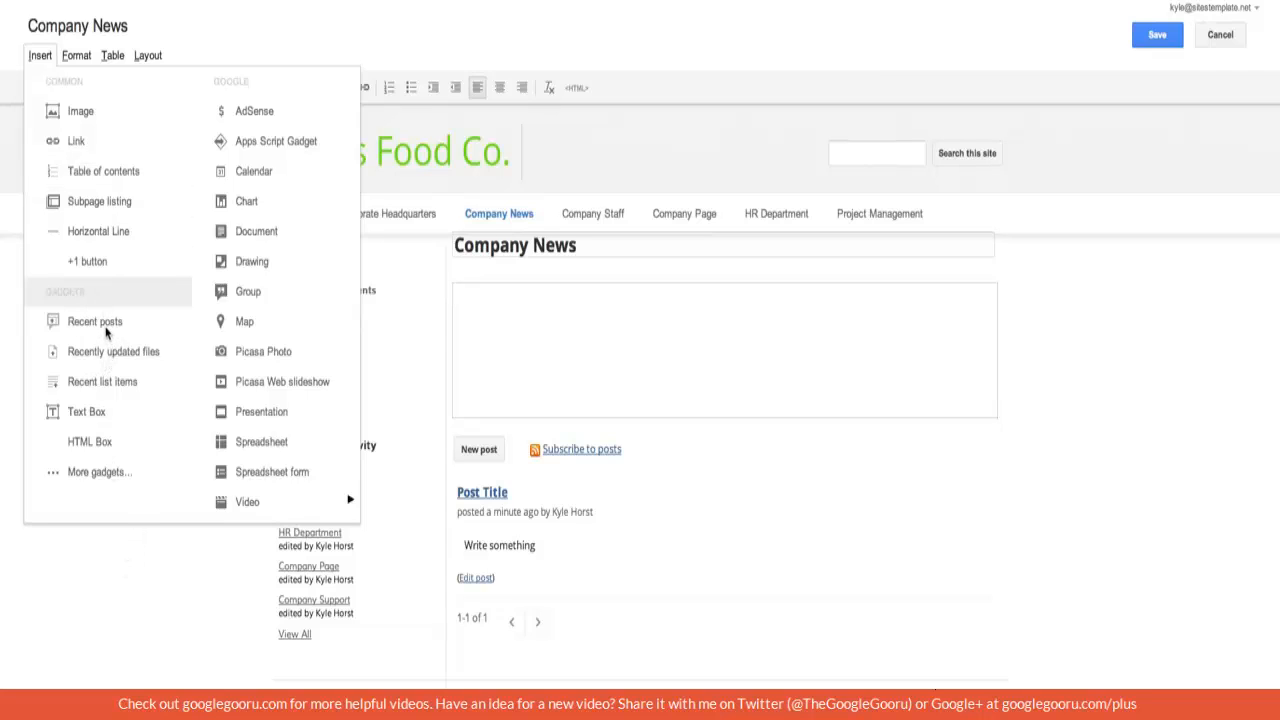
Step: Insert a Recent posts gadget with short snippets, thumbnails, and no border or title
{"action": "left_click", "coordinate": [94, 321]}
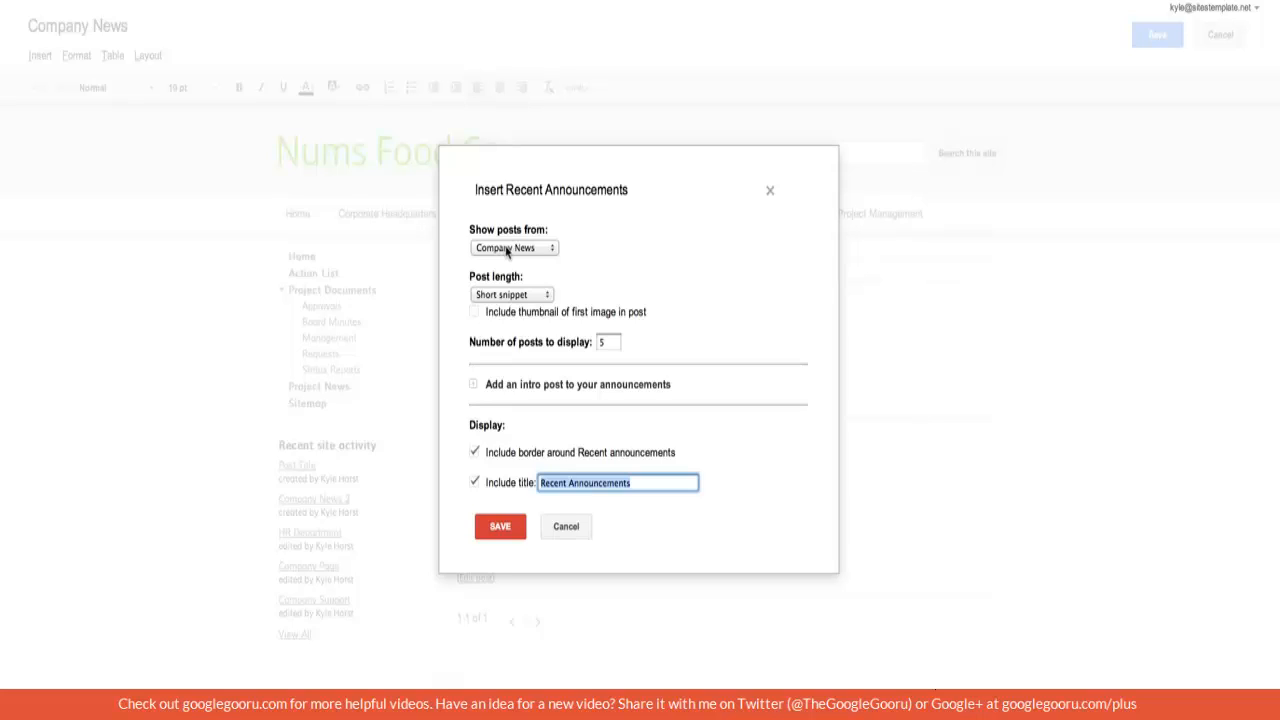
{"action": "mouse_move", "coordinate": [515, 290]}
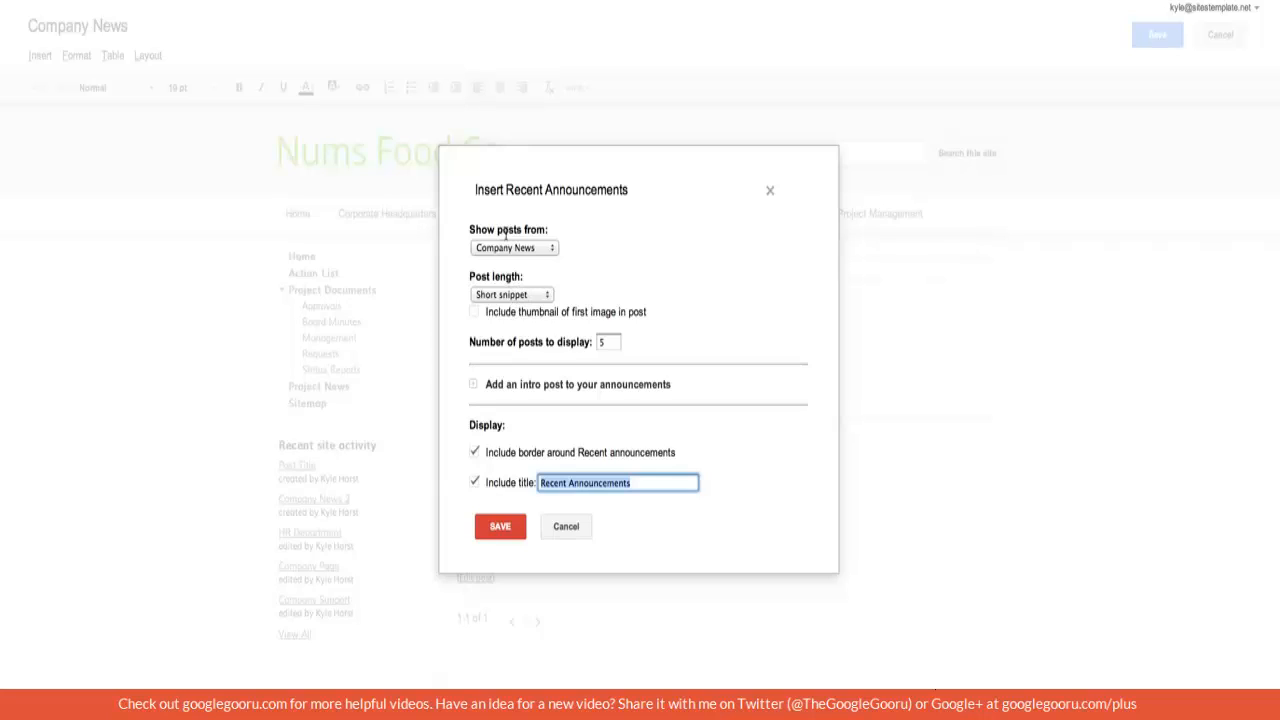
{"action": "left_click", "coordinate": [511, 294]}
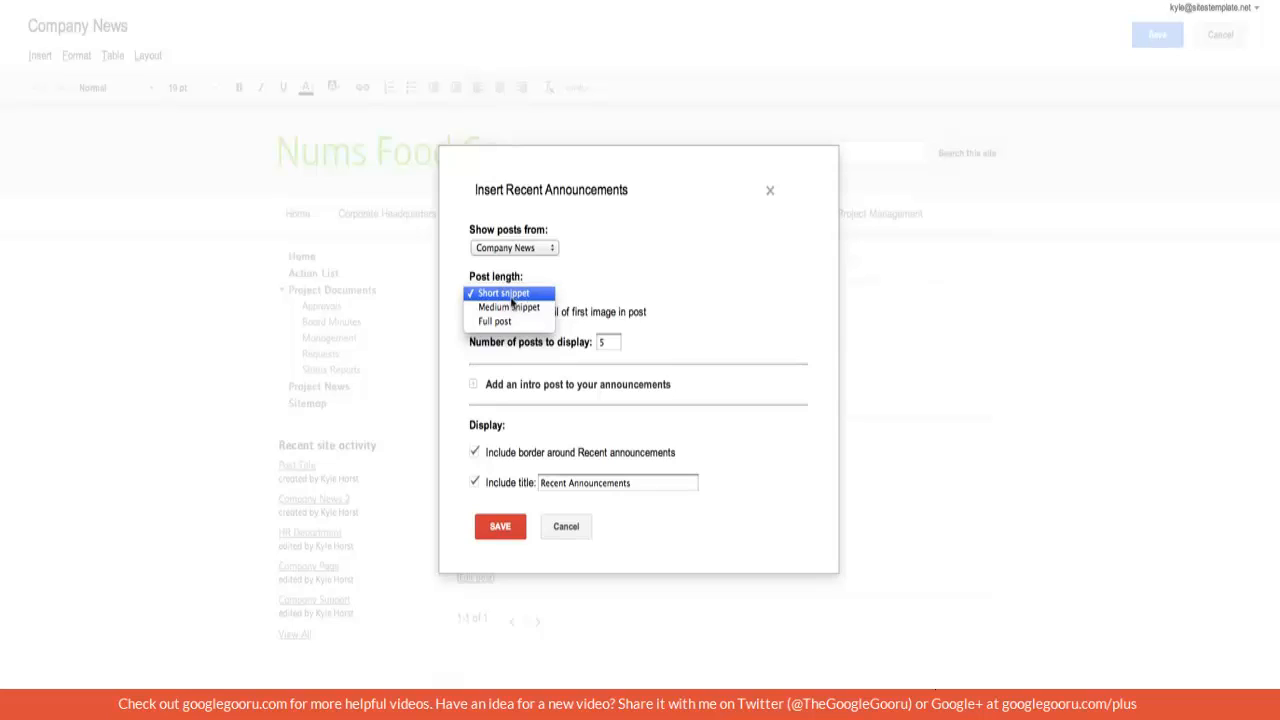
{"action": "left_click", "coordinate": [509, 292]}
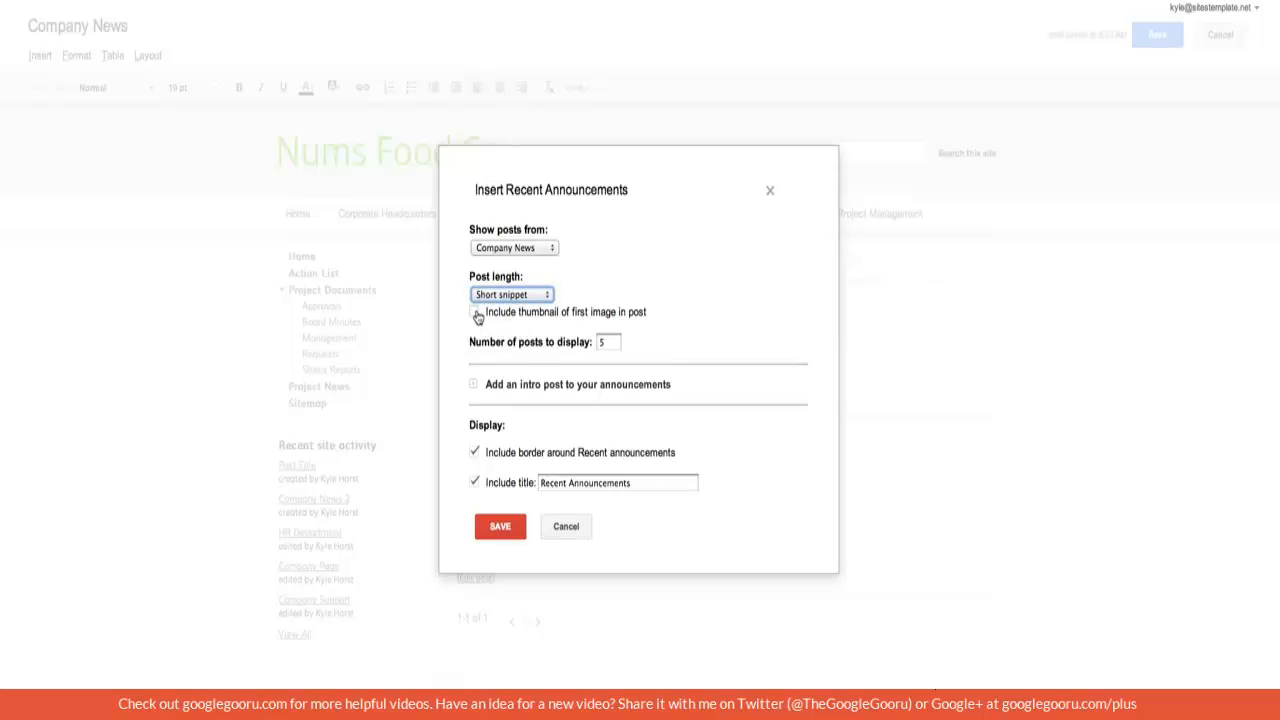
{"action": "left_click", "coordinate": [475, 312]}
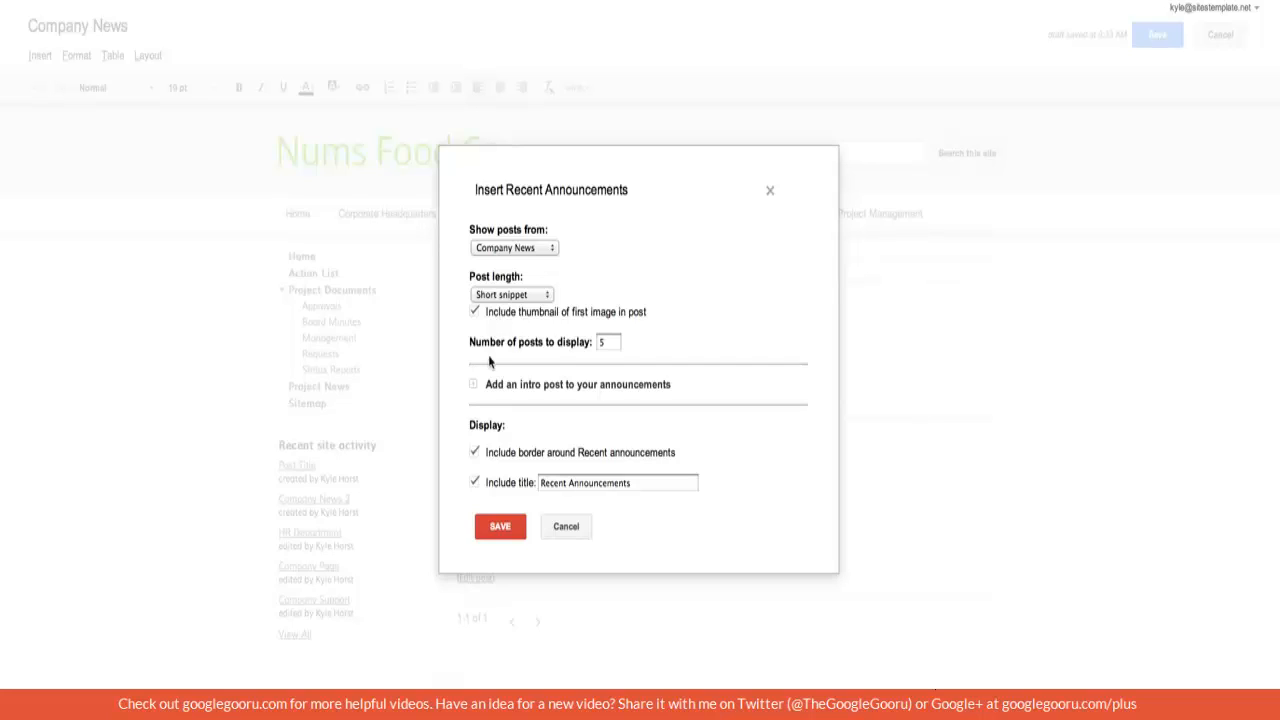
{"action": "mouse_move", "coordinate": [512, 423]}
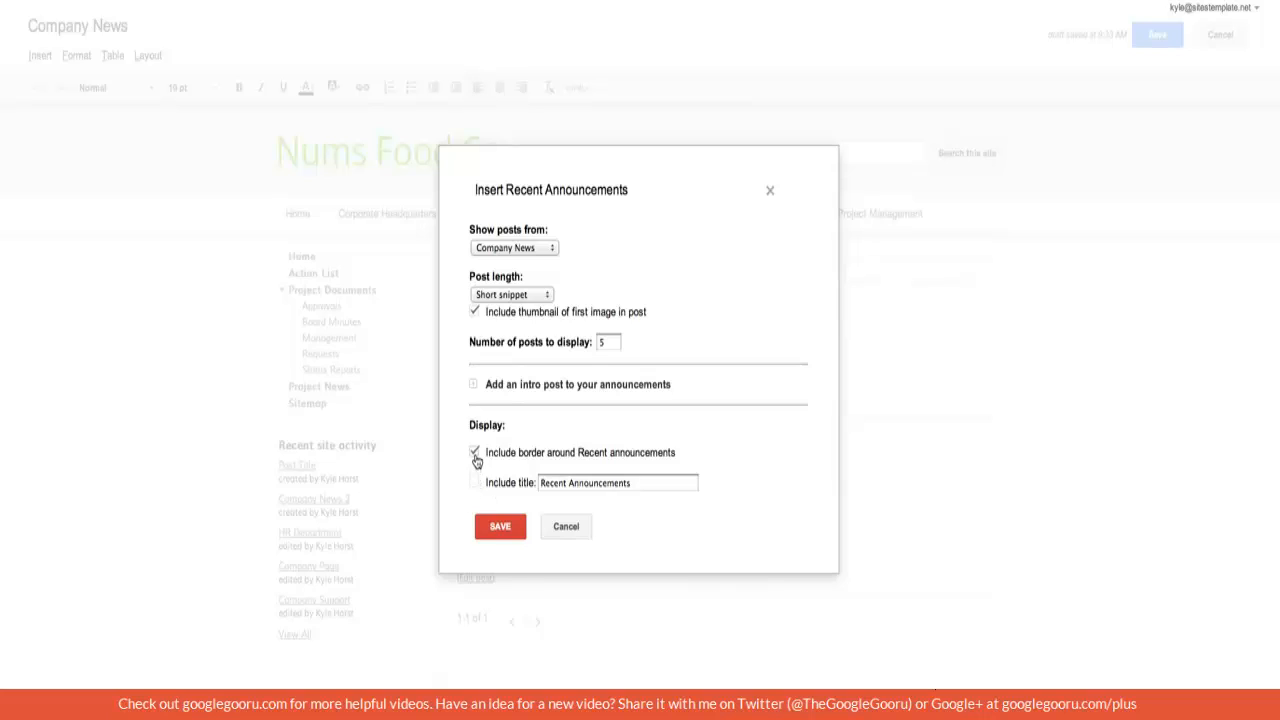
{"action": "left_click", "coordinate": [473, 452]}
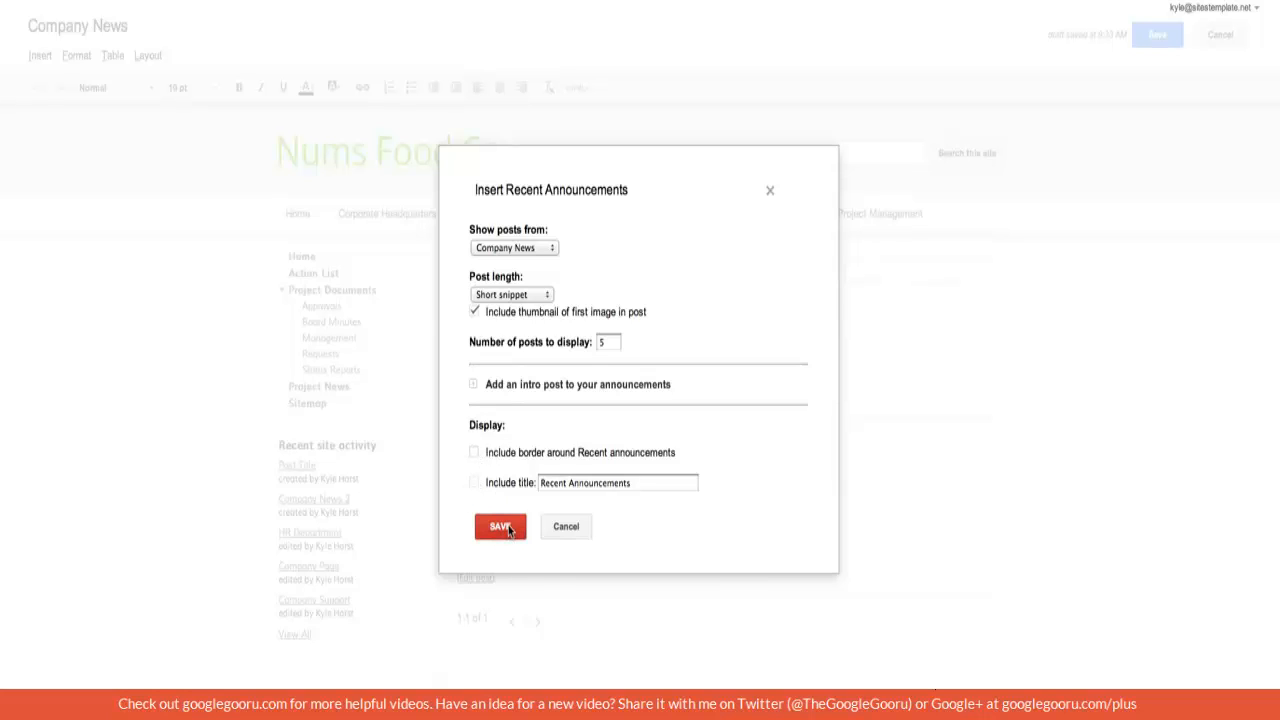
{"action": "left_click", "coordinate": [499, 527]}
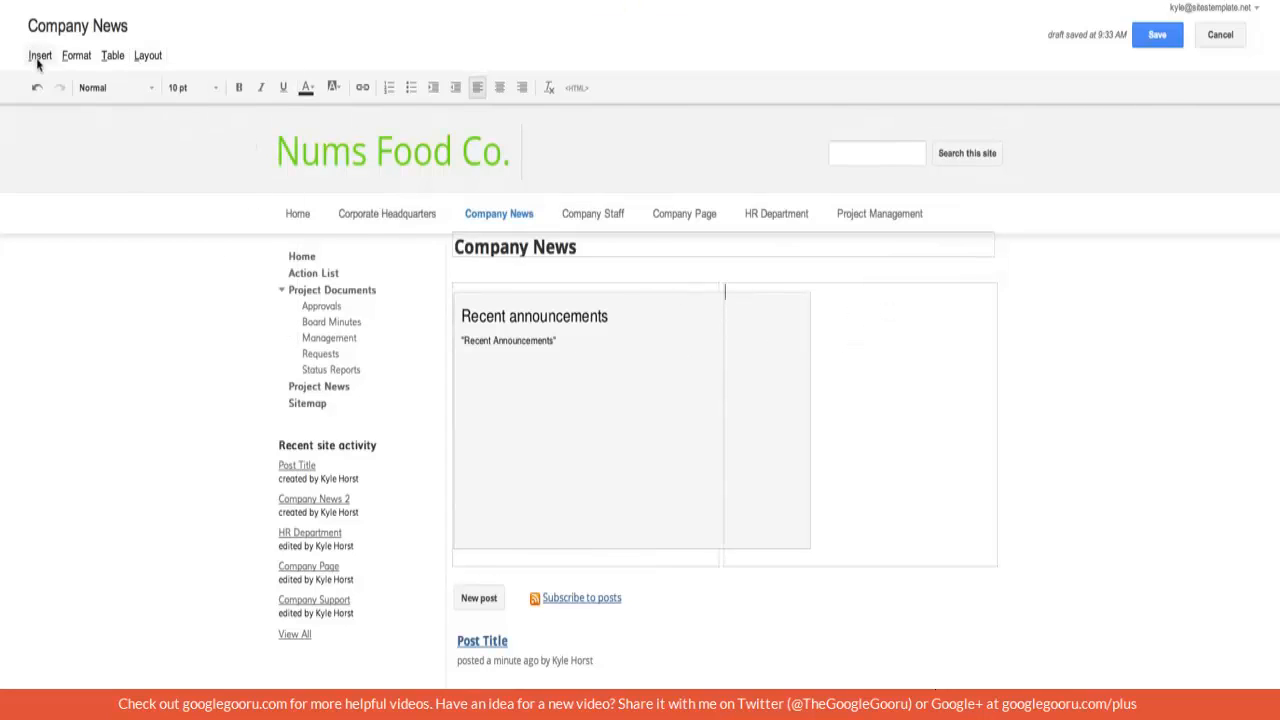
Step: Pick Subpage listing from the Insert menu
{"action": "left_click", "coordinate": [40, 54]}
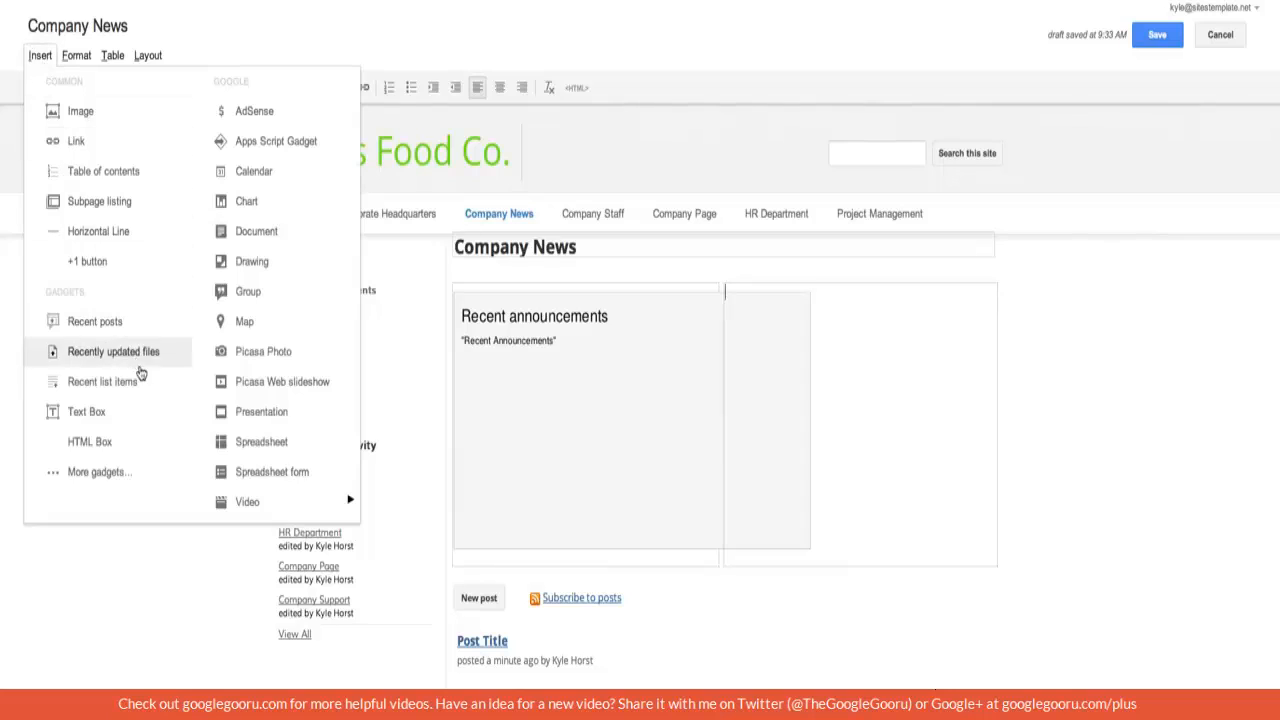
{"action": "mouse_move", "coordinate": [144, 354]}
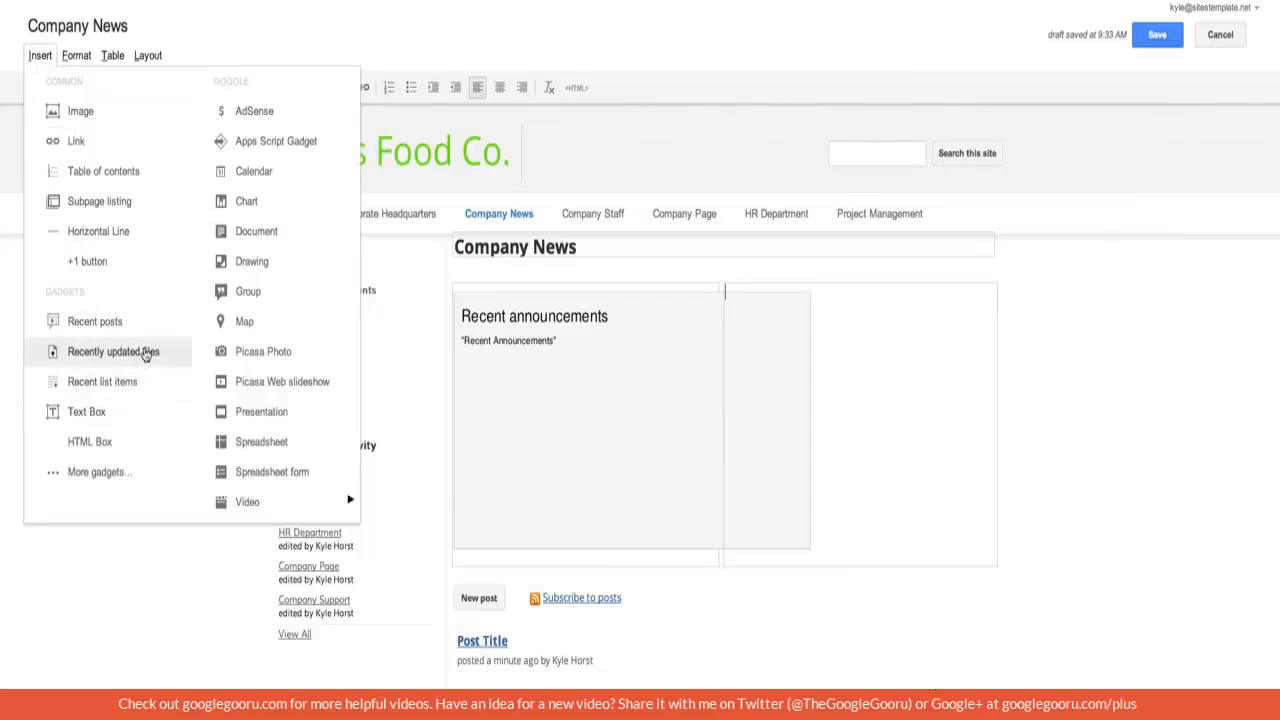
{"action": "mouse_move", "coordinate": [100, 402]}
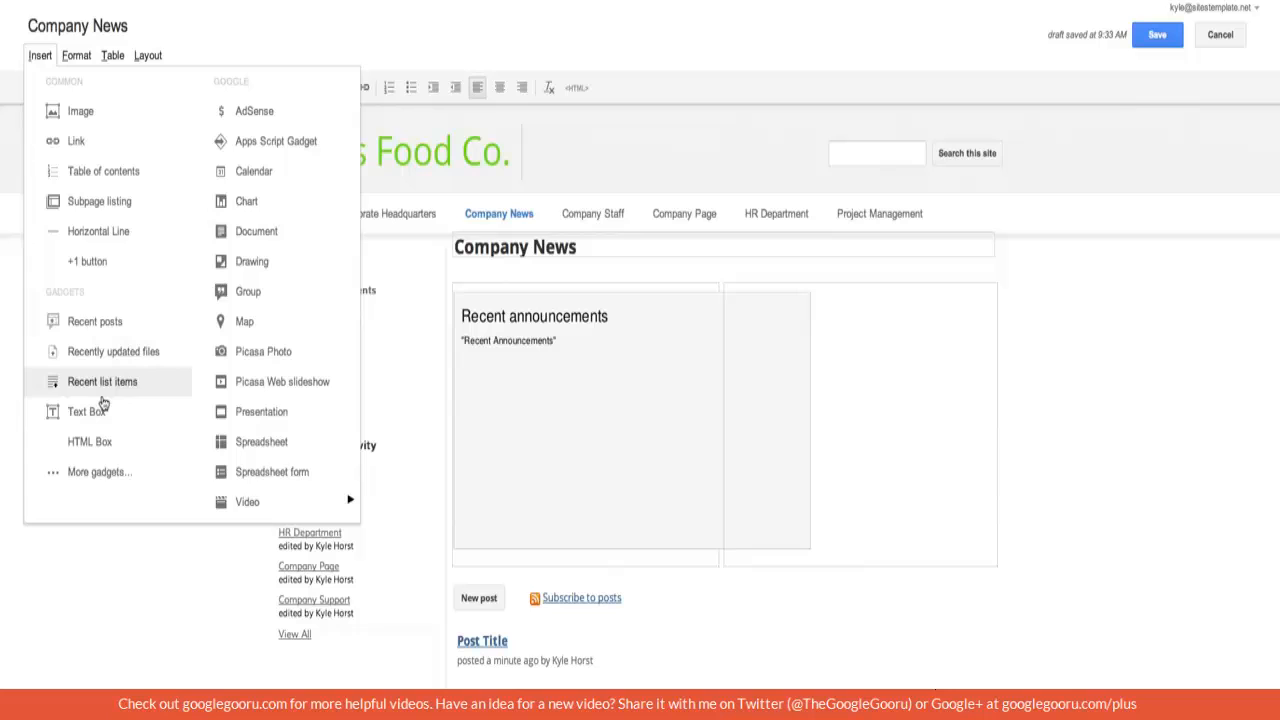
{"action": "mouse_move", "coordinate": [110, 201]}
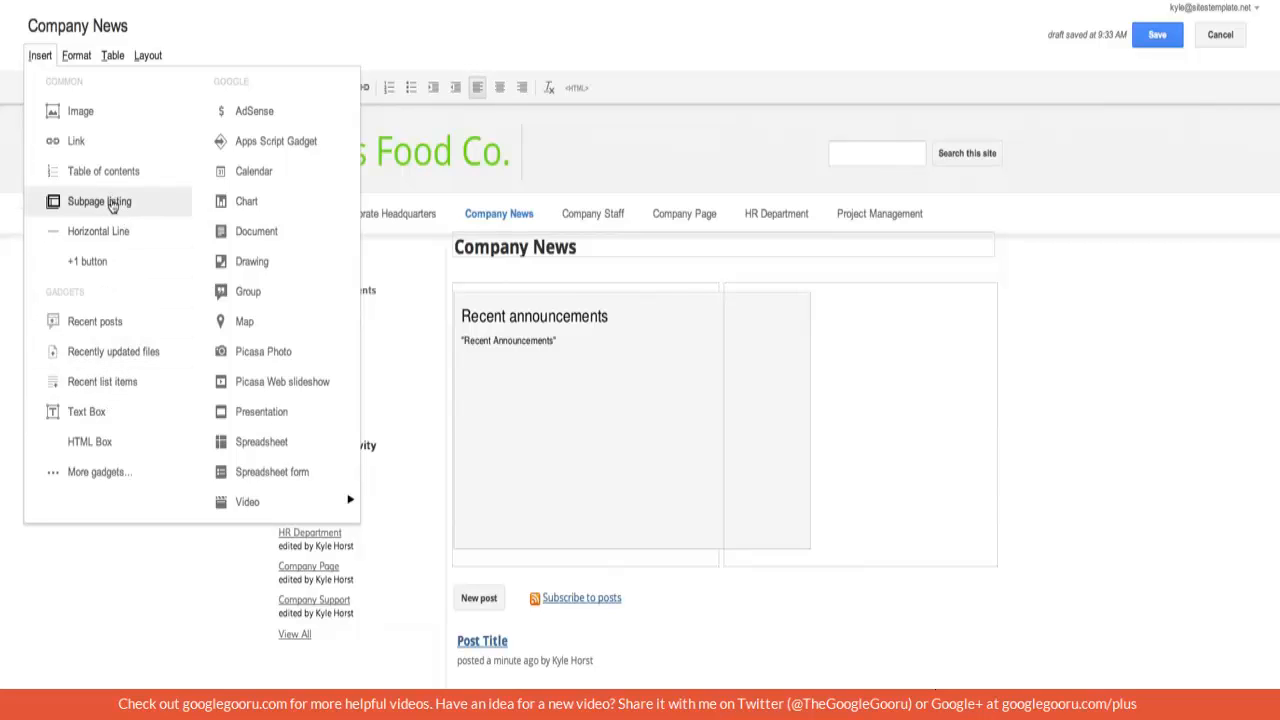
{"action": "left_click", "coordinate": [99, 201]}
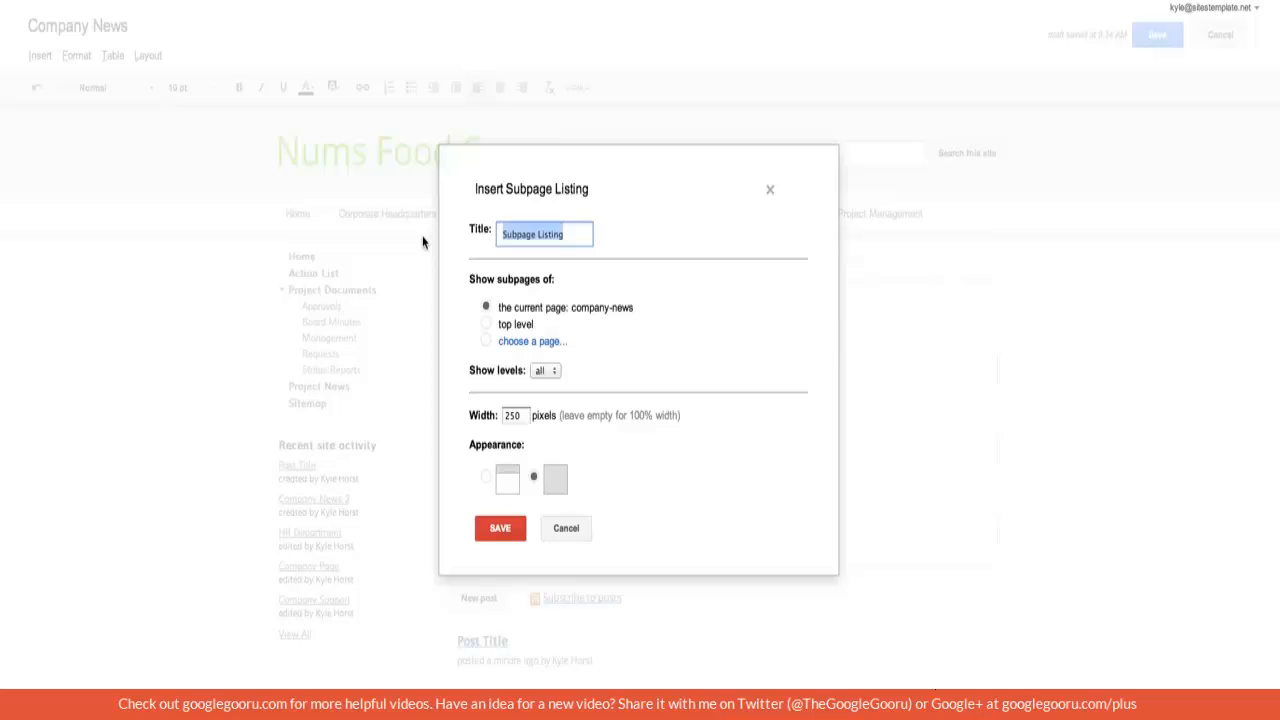
{"action": "mouse_move", "coordinate": [509, 352]}
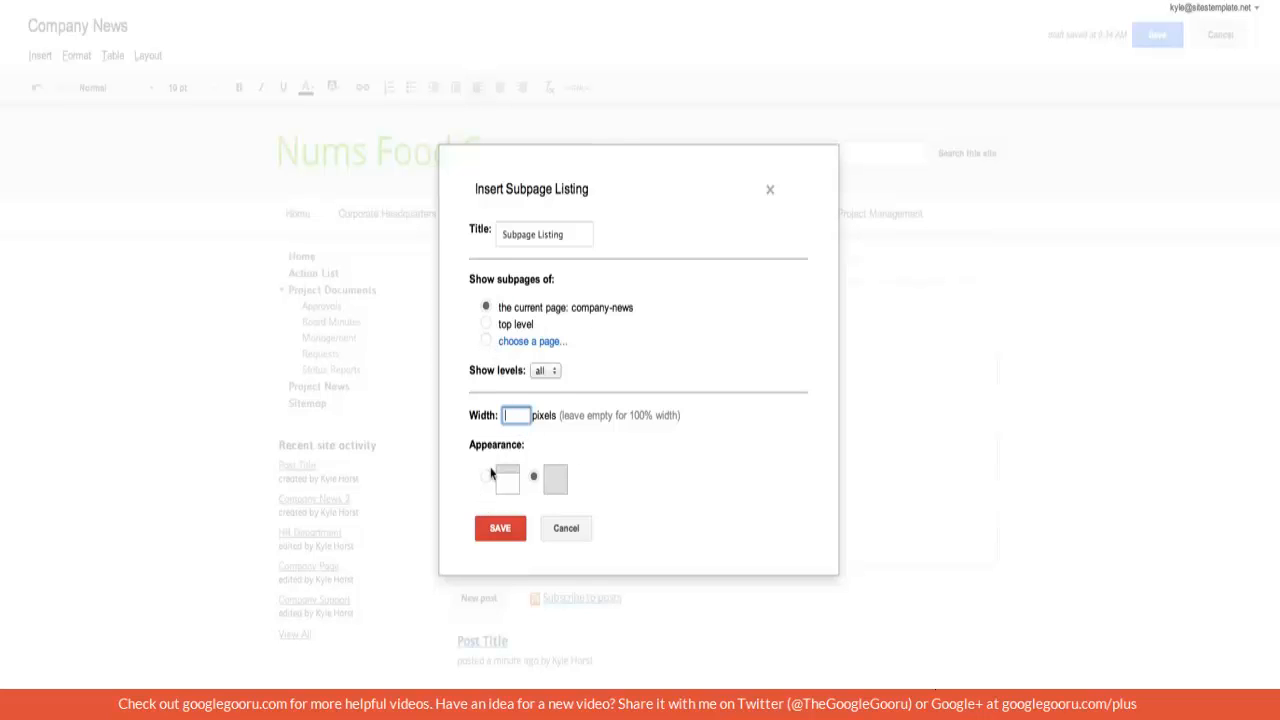
Step: Insert the full-width Subpage Listing gadget and save the page
{"action": "left_click", "coordinate": [499, 528]}
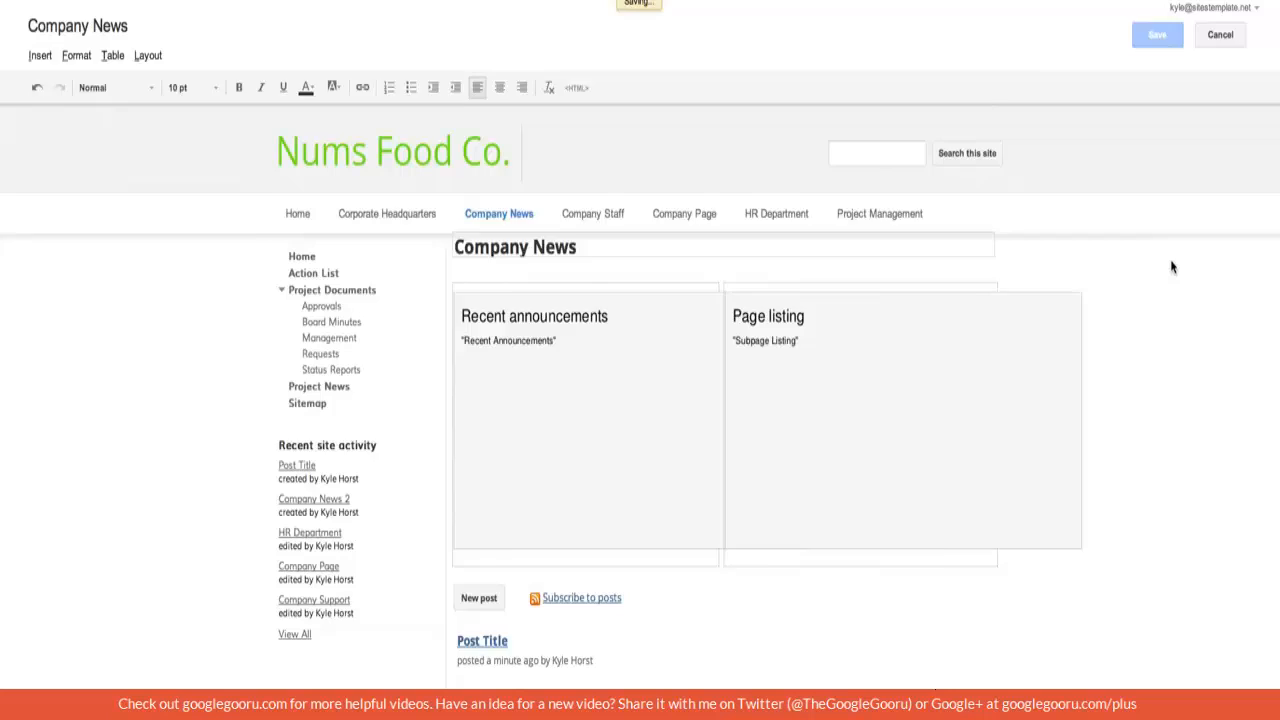
{"action": "left_click", "coordinate": [1154, 34]}
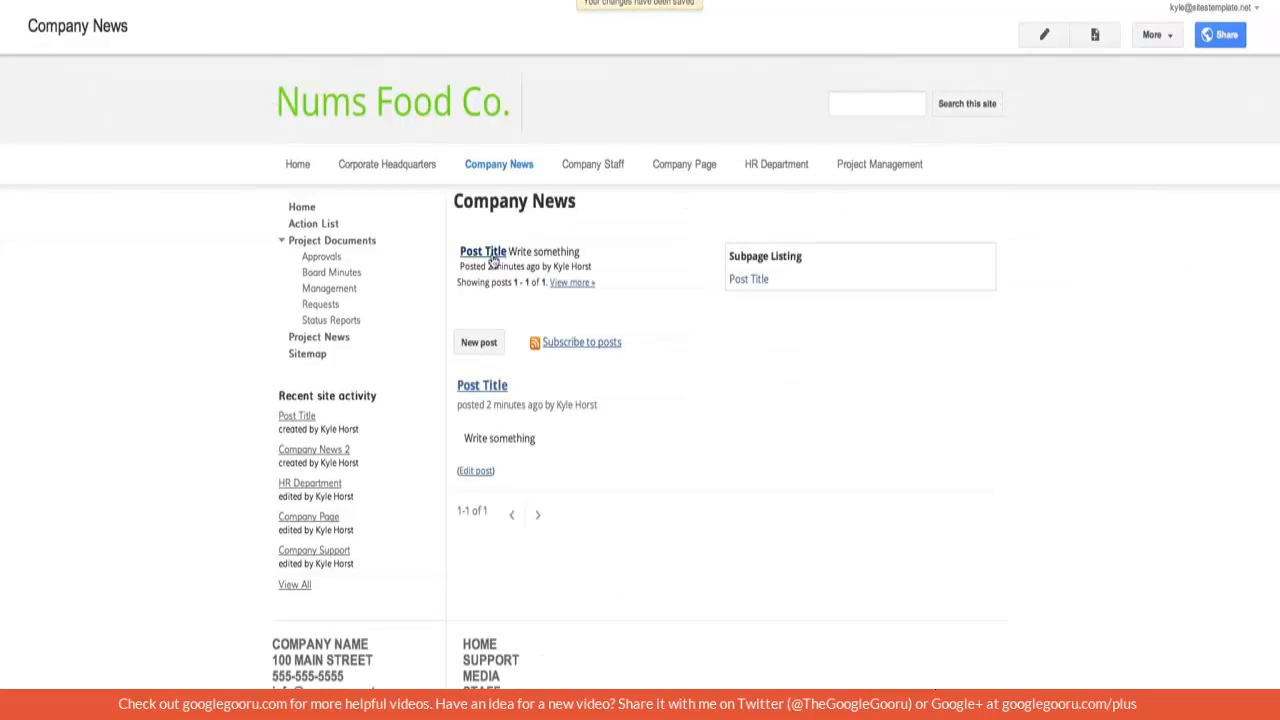
{"action": "mouse_move", "coordinate": [500, 262]}
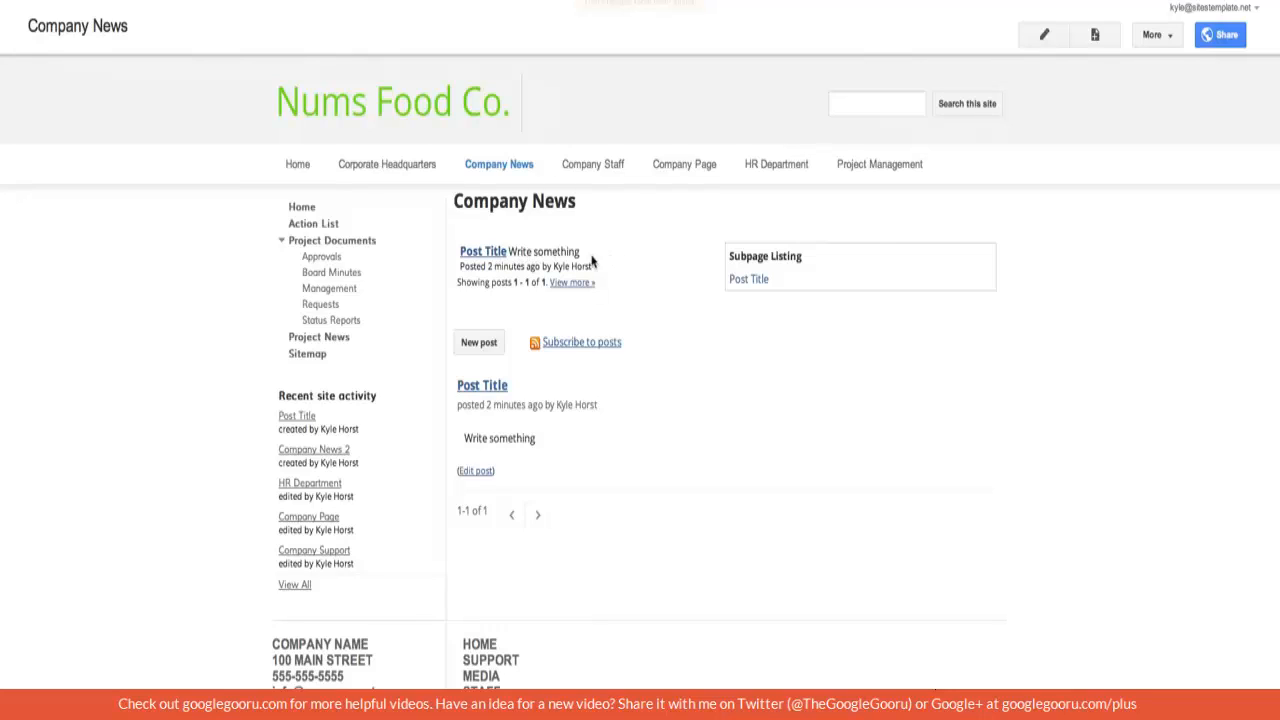
{"action": "mouse_move", "coordinate": [645, 273]}
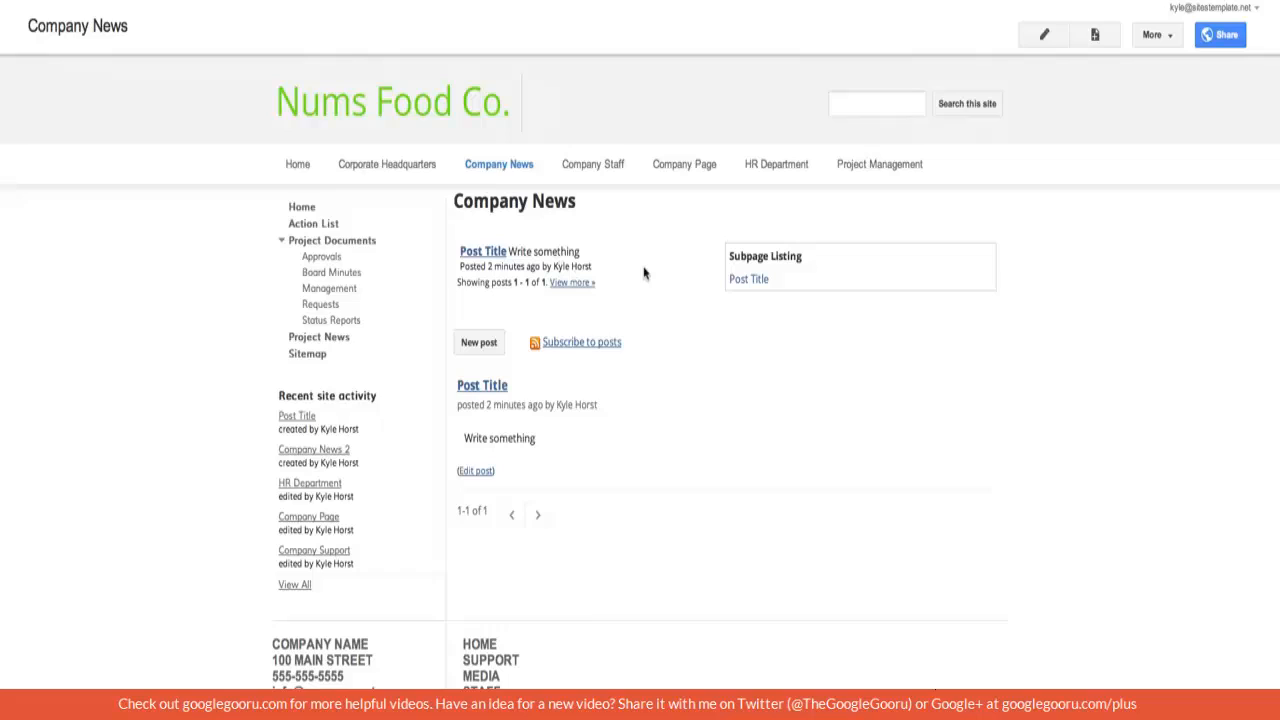
{"action": "mouse_move", "coordinate": [802, 247]}
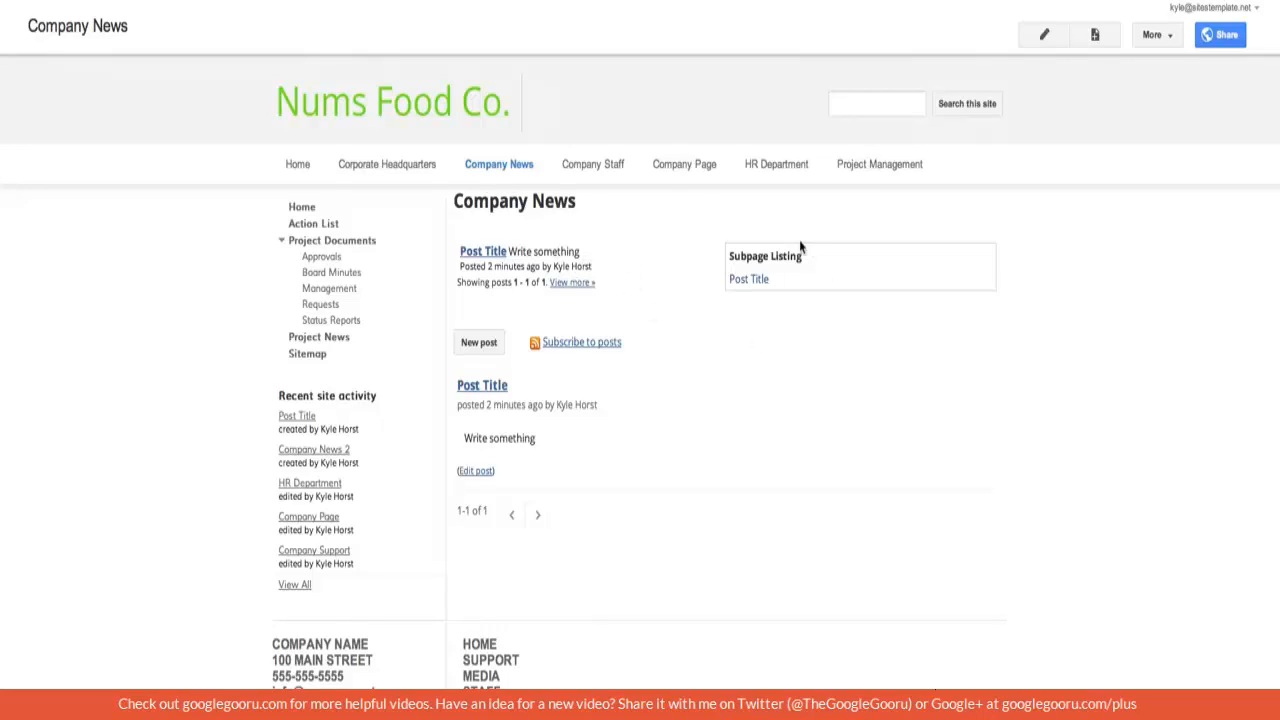
{"action": "mouse_move", "coordinate": [755, 320]}
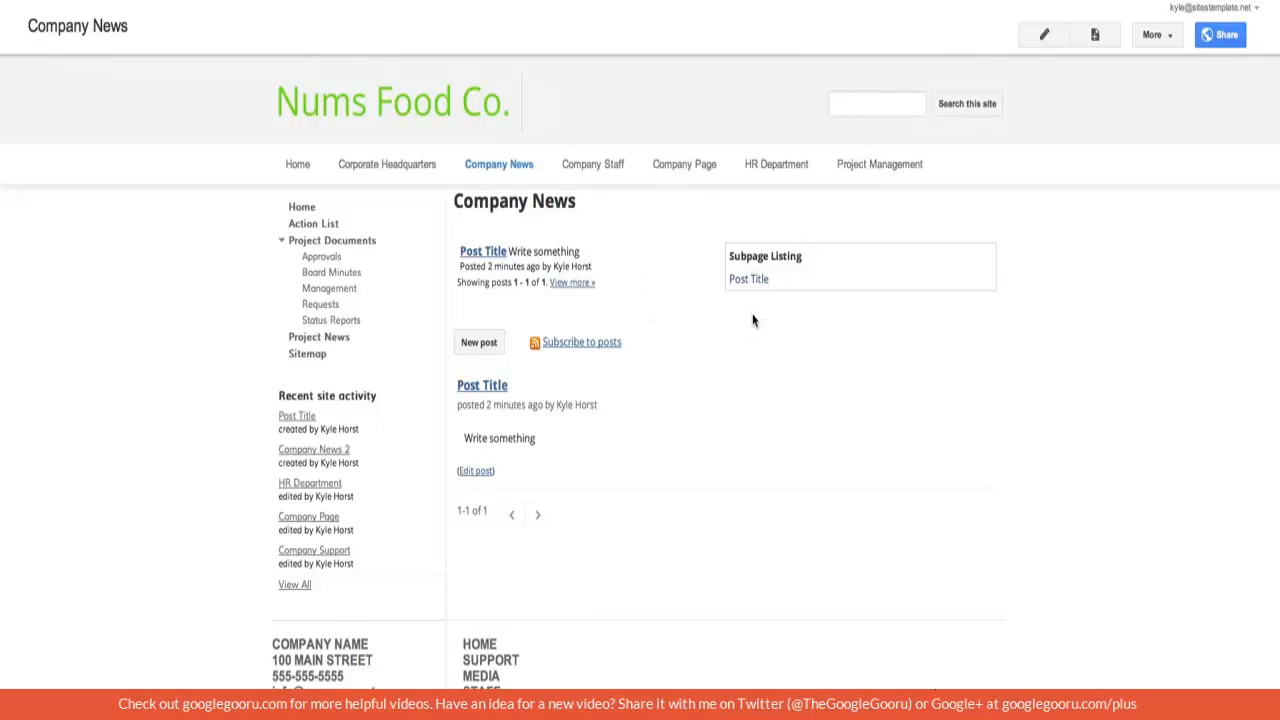
{"action": "mouse_move", "coordinate": [748, 301]}
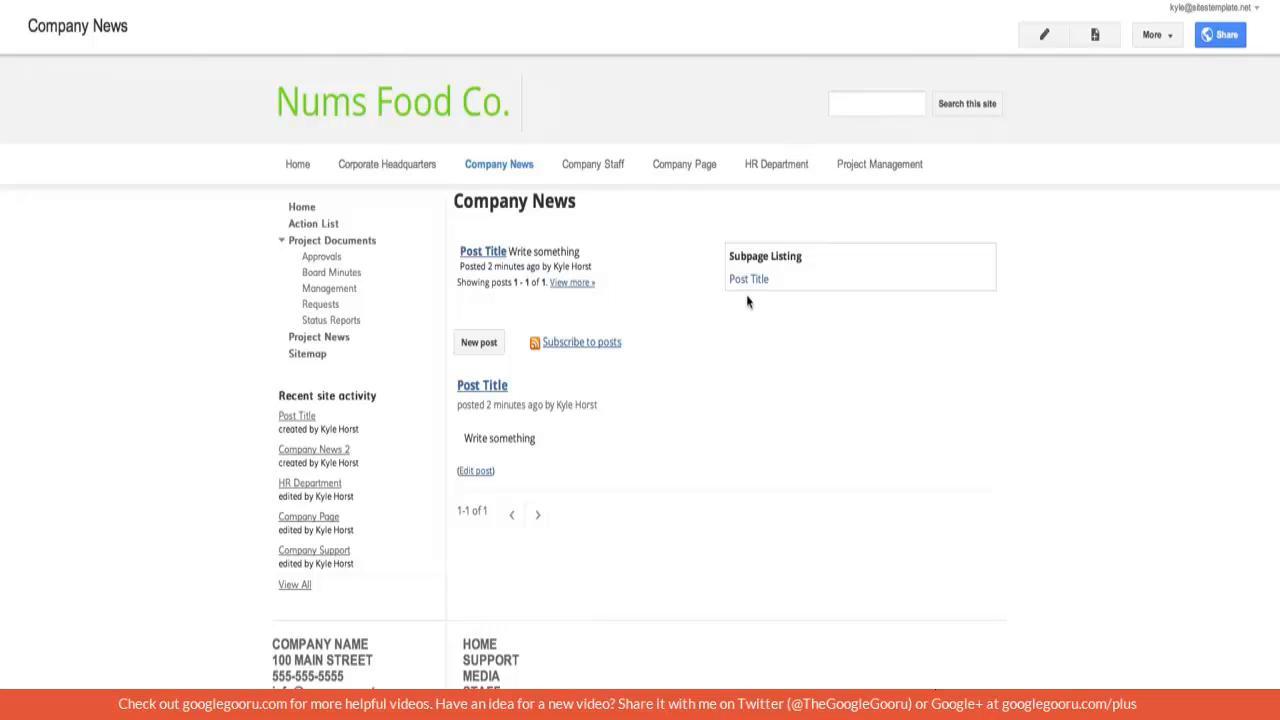
{"action": "mouse_move", "coordinate": [756, 313]}
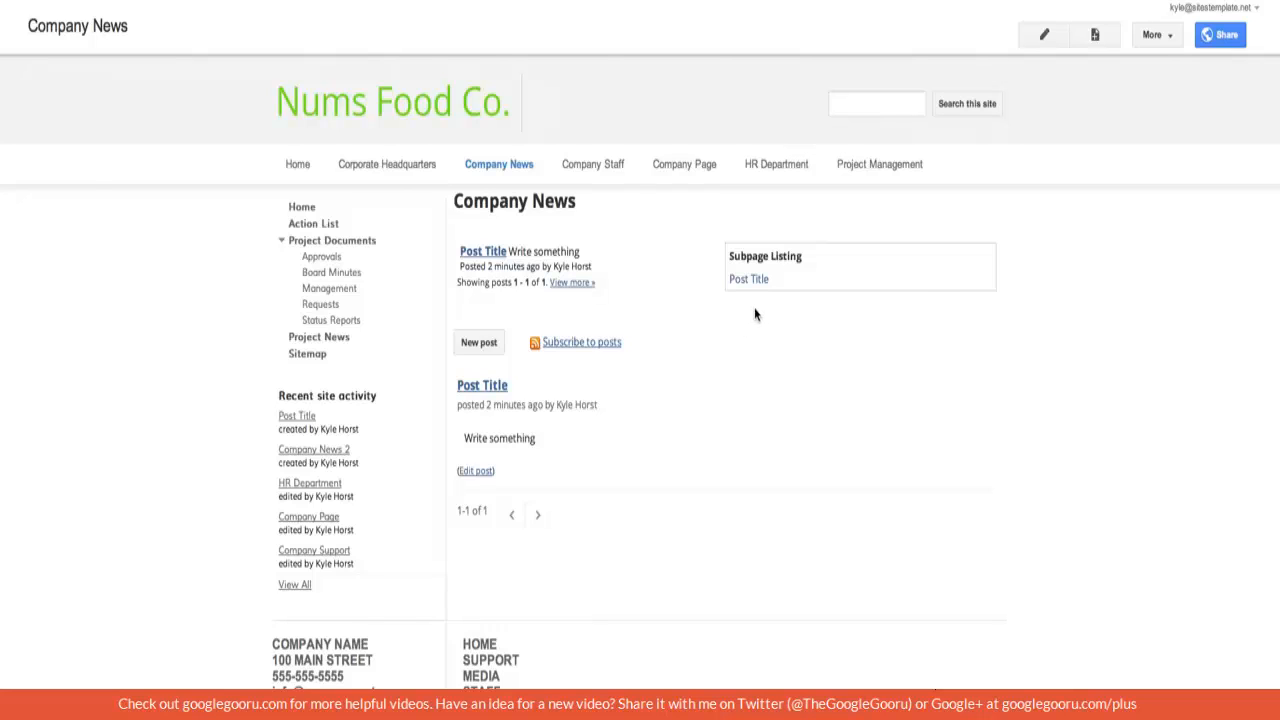